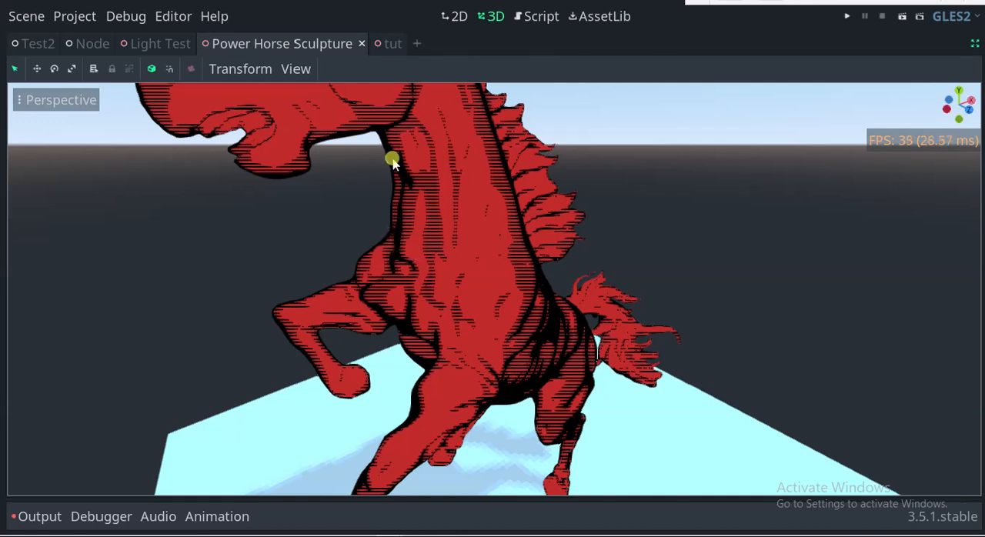
pyautogui.moveTo(366, 236)
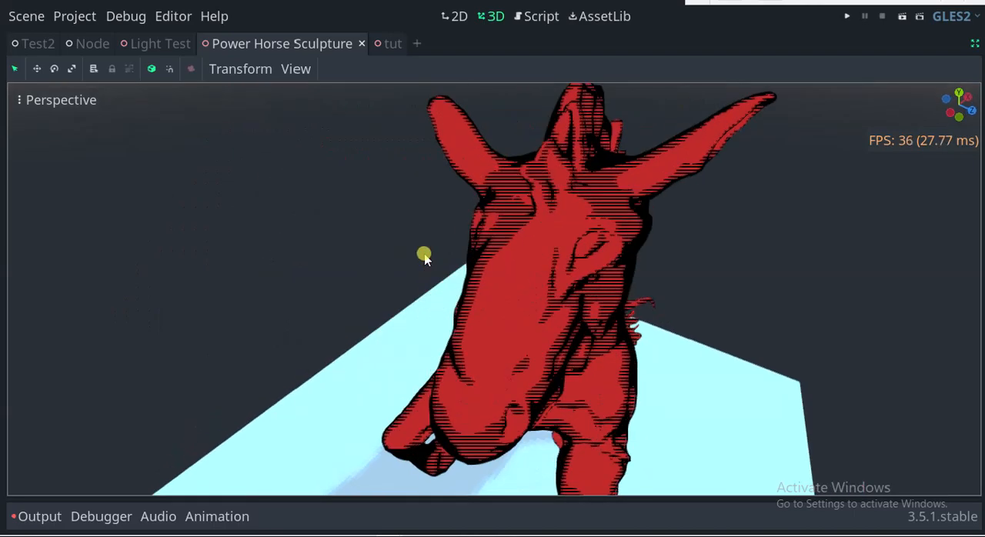
# Orbit the viewport to view the finished red comic-shaded horse from several sides
pyautogui.moveTo(426, 255); pyautogui.dragTo(373, 152)
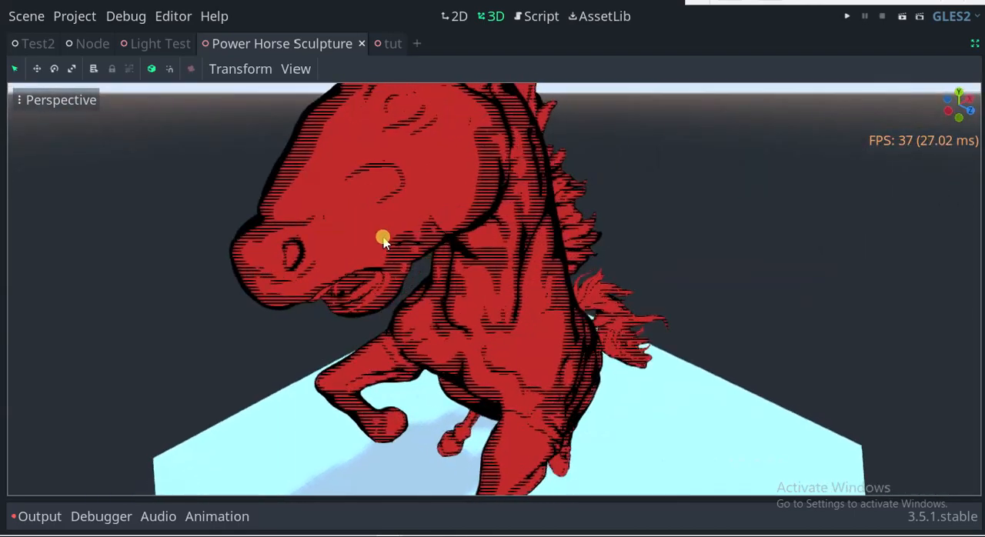
pyautogui.moveTo(385, 242); pyautogui.dragTo(343, 177)
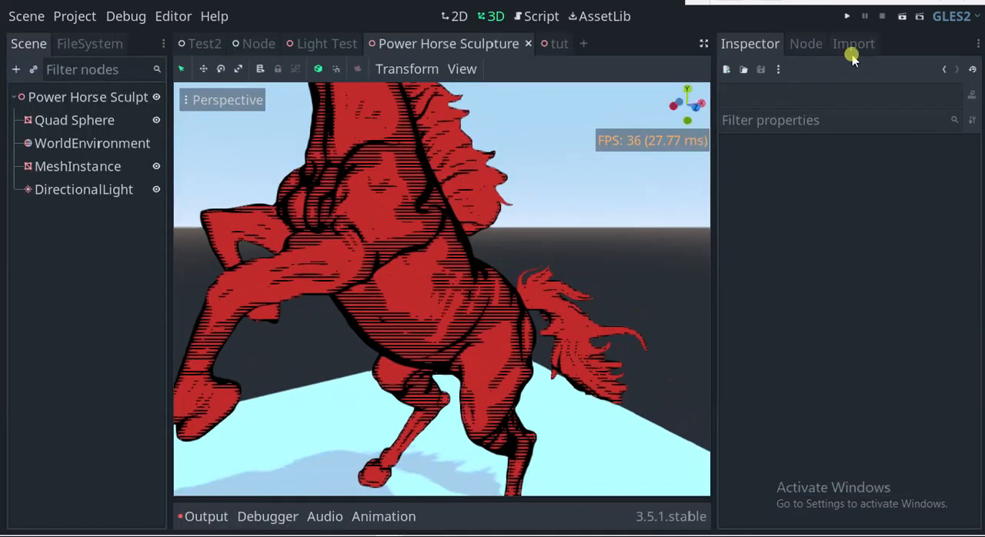
# Switch to the tut scene, frame the plain white horse, and select Quad Sphere
pyautogui.click(557, 44)
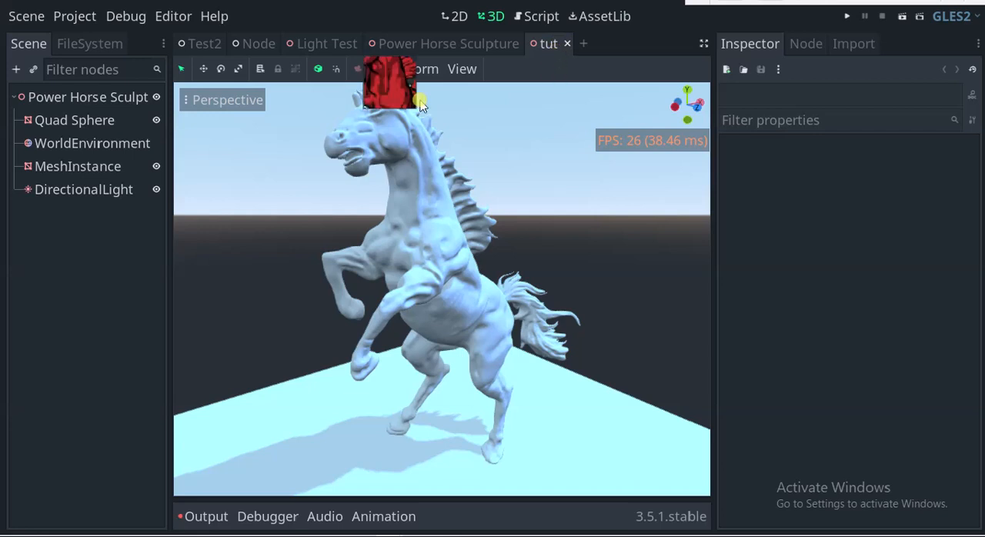
pyautogui.moveTo(420, 104); pyautogui.dragTo(544, 175)
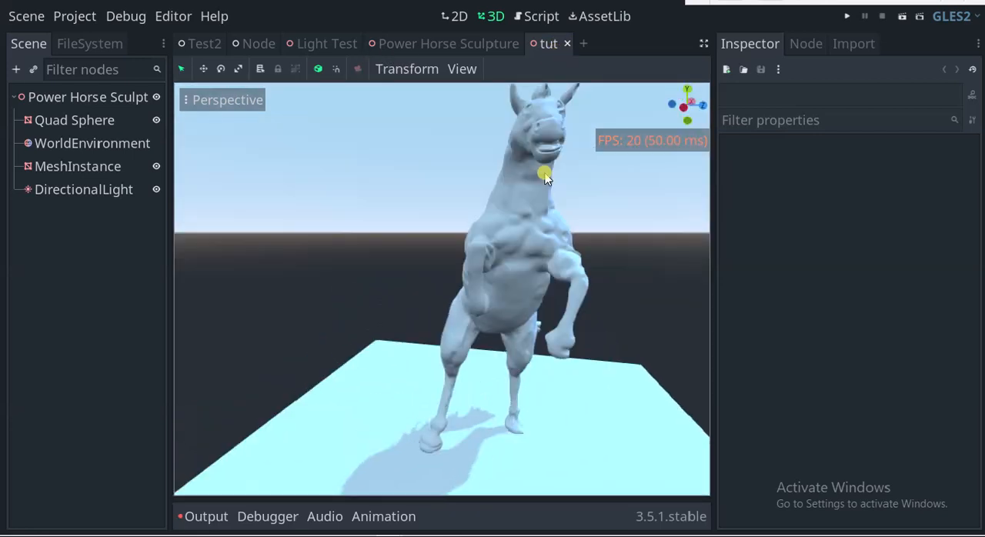
pyautogui.moveTo(545, 176); pyautogui.dragTo(458, 214)
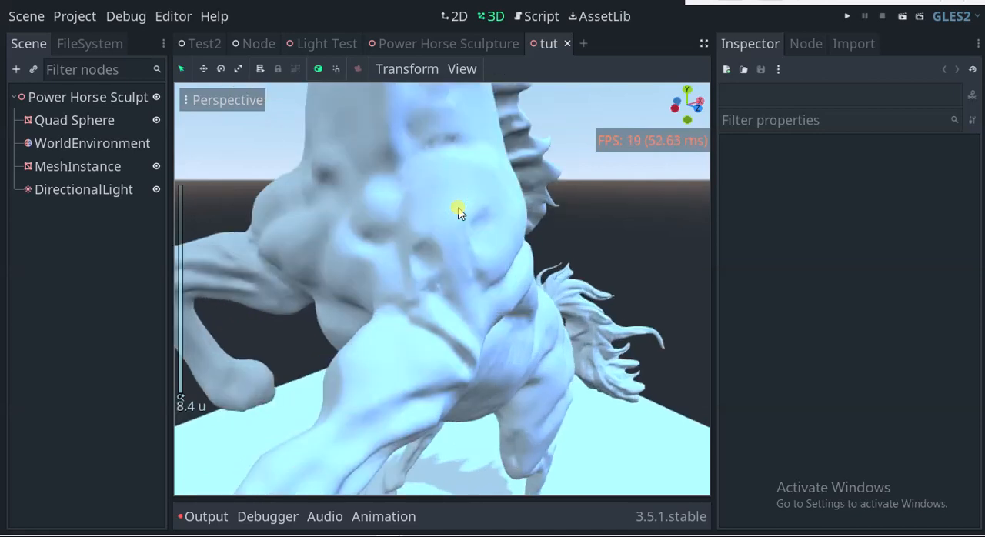
pyautogui.scroll(-3)
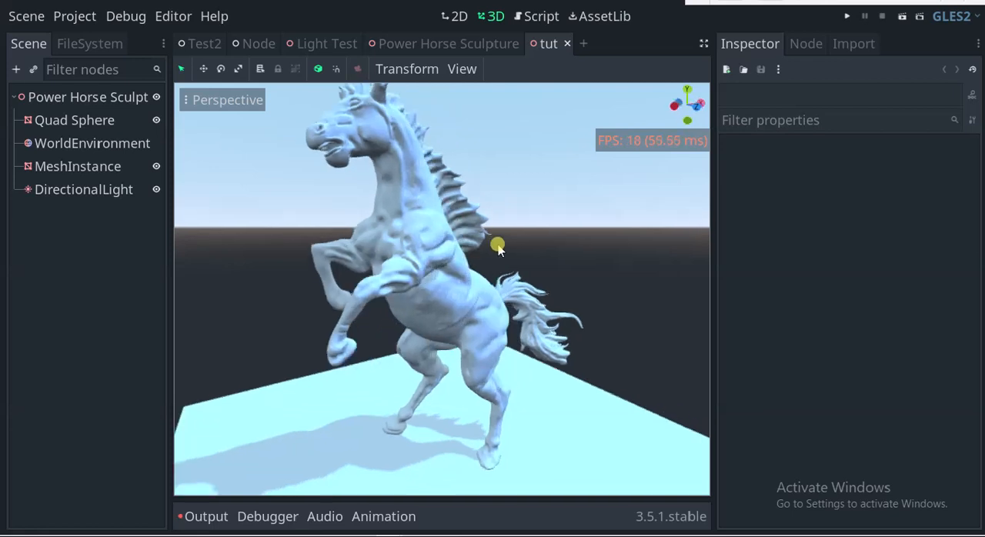
pyautogui.click(74, 120)
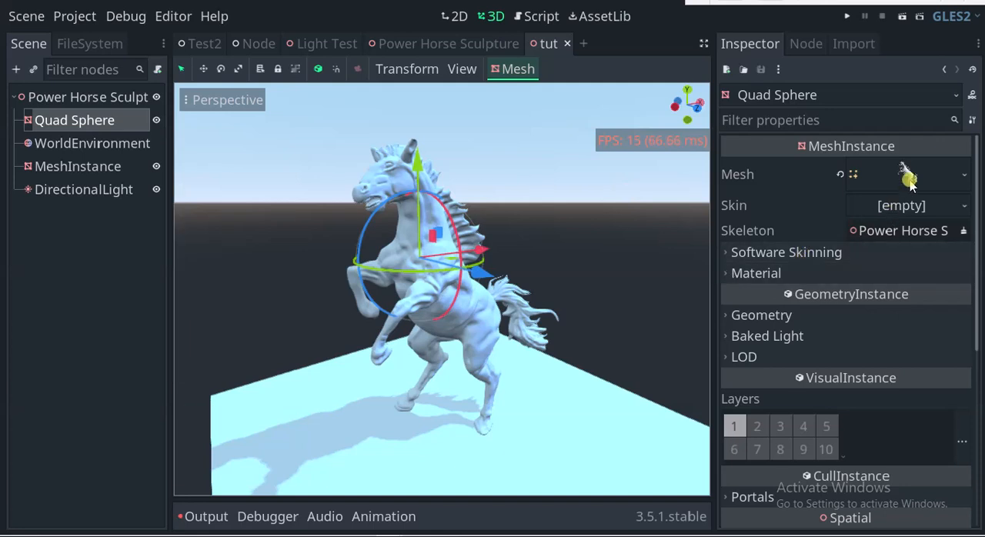
# Give Mesh Surface 1 a New ShaderMaterial using a New VisualShader
pyautogui.click(908, 174)
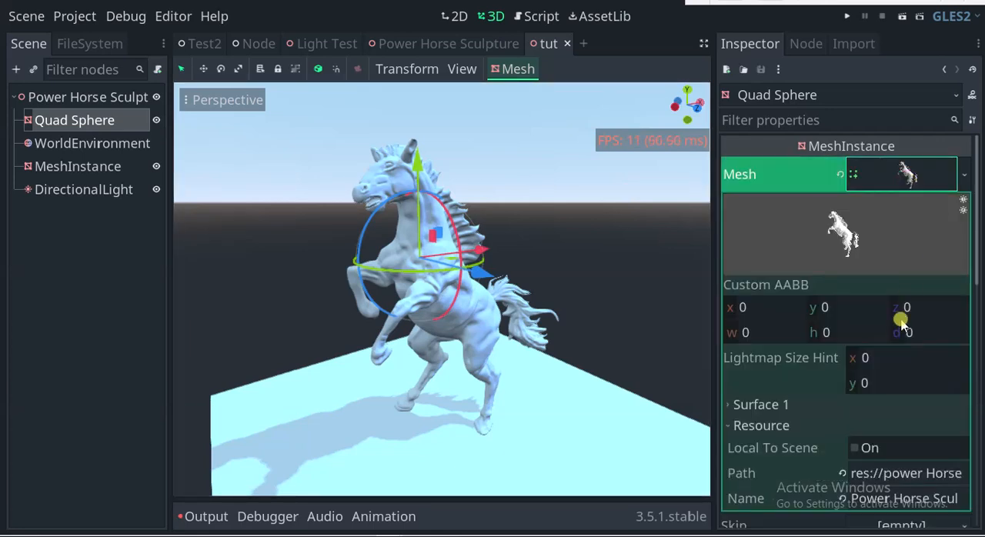
pyautogui.scroll(-3)
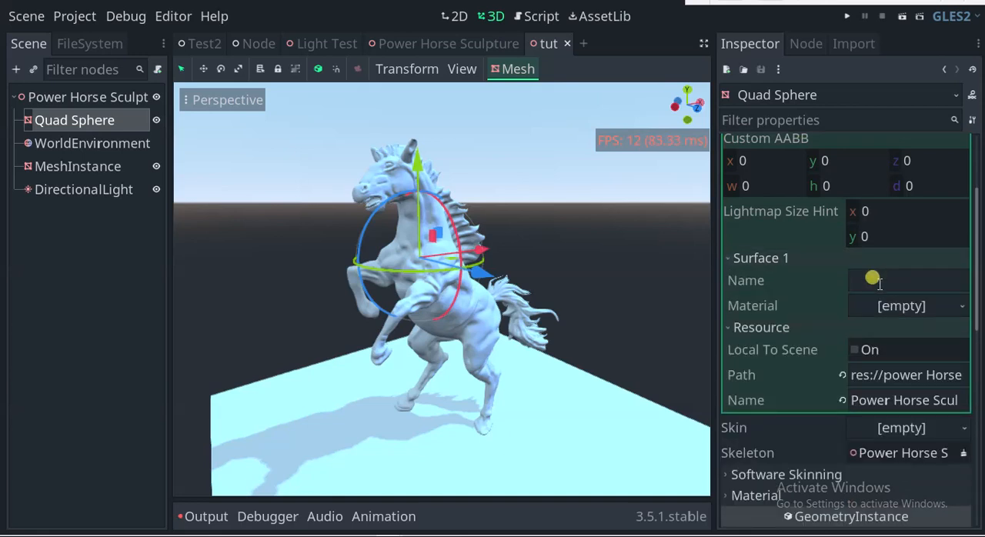
pyautogui.click(908, 305)
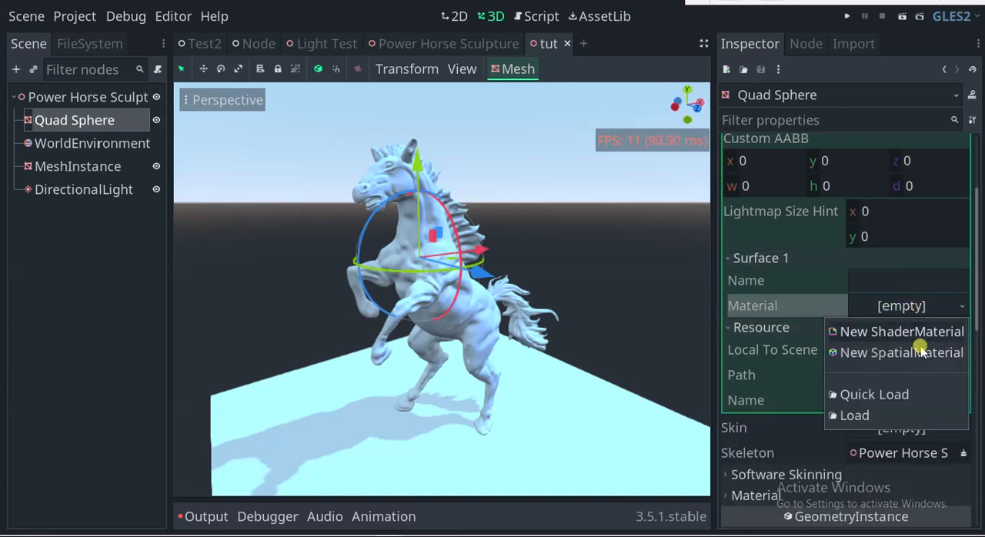
pyautogui.moveTo(917, 331)
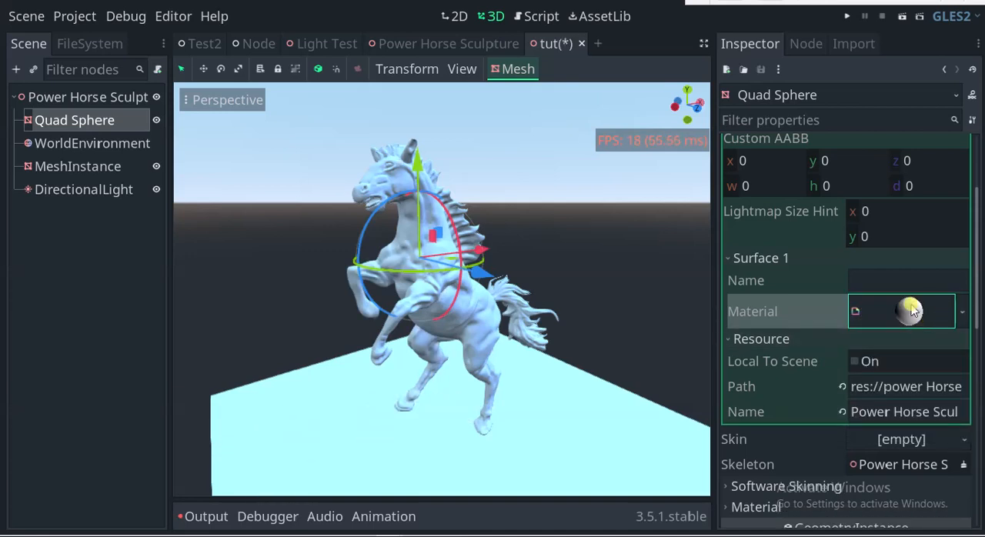
pyautogui.click(904, 311)
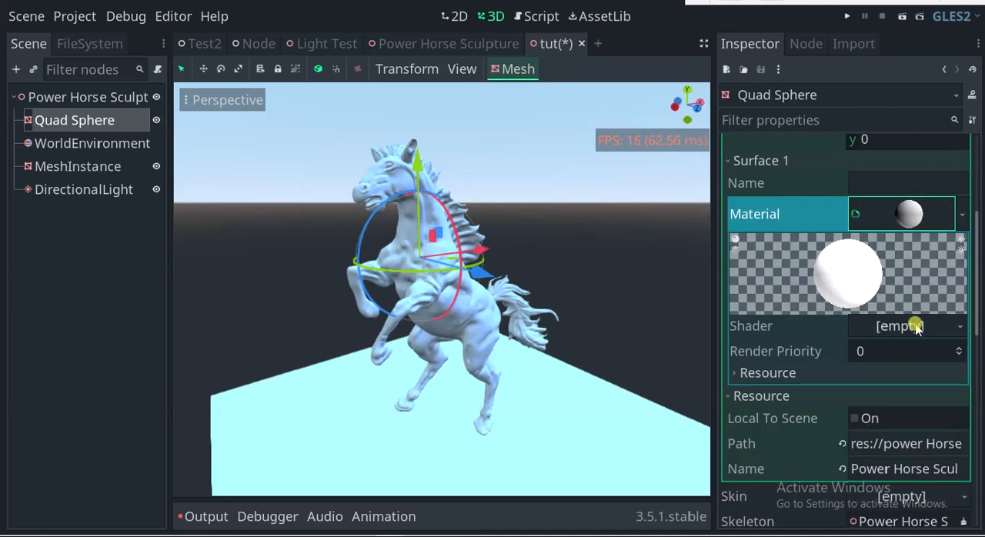
pyautogui.click(906, 326)
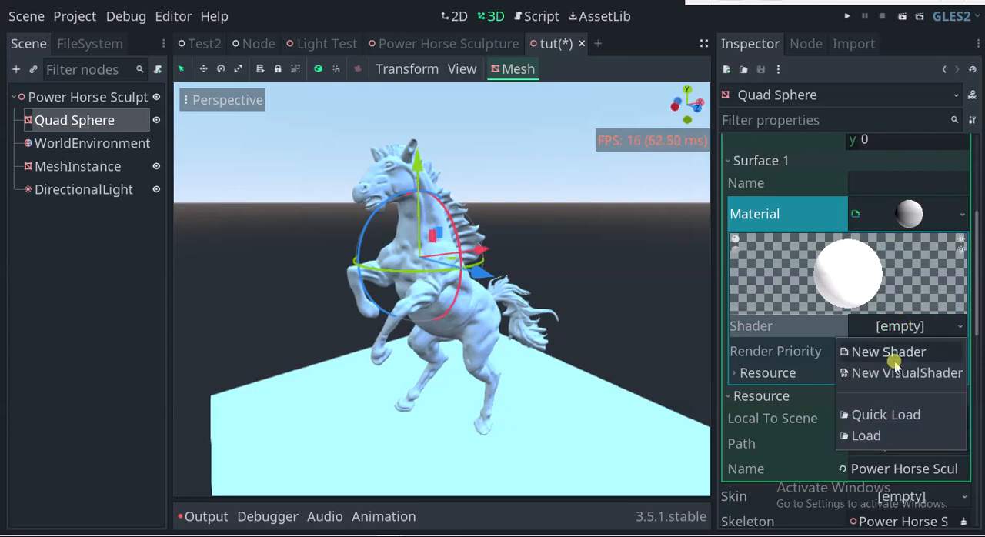
pyautogui.moveTo(900, 373)
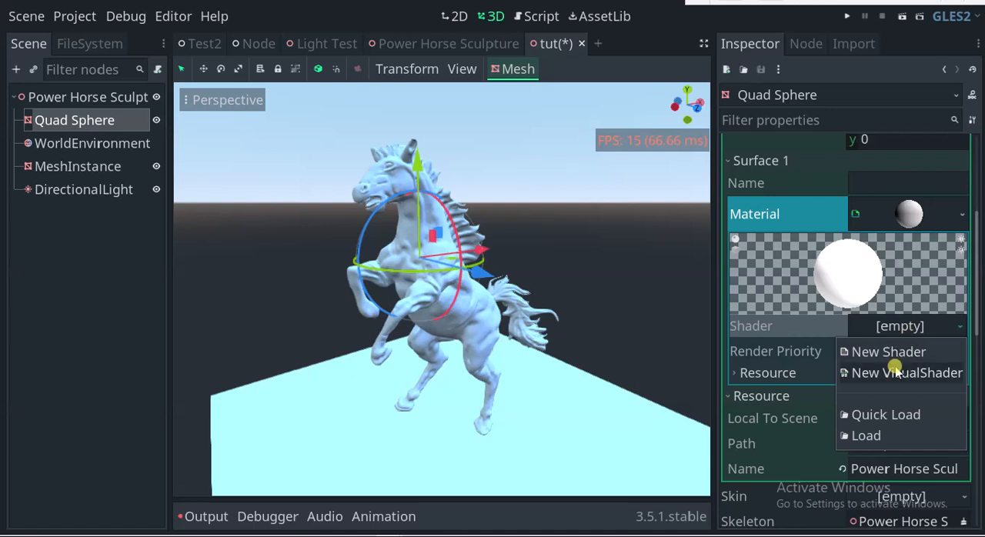
pyautogui.click(904, 374)
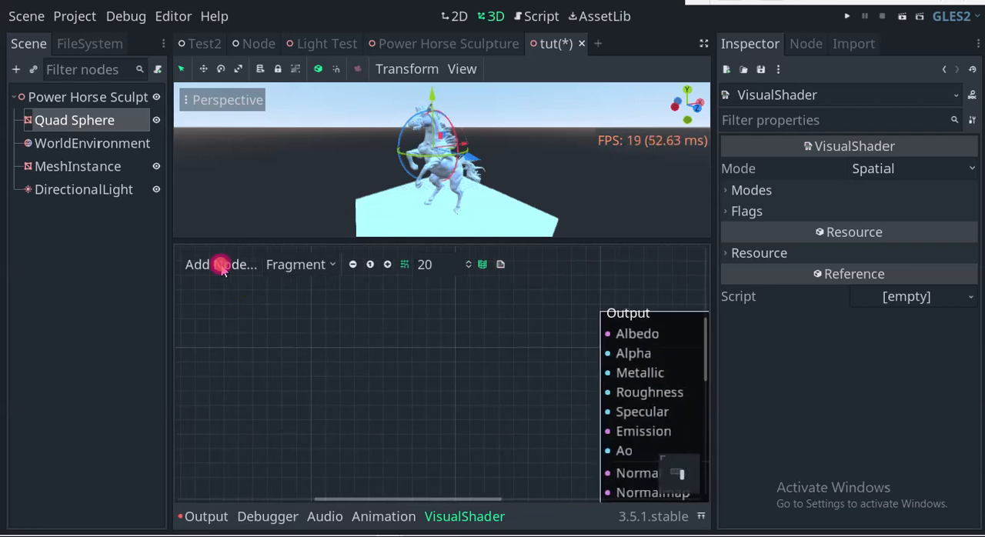
# Add a Fresnel node and wire its result into the Output node's Albedo
pyautogui.click(220, 264)
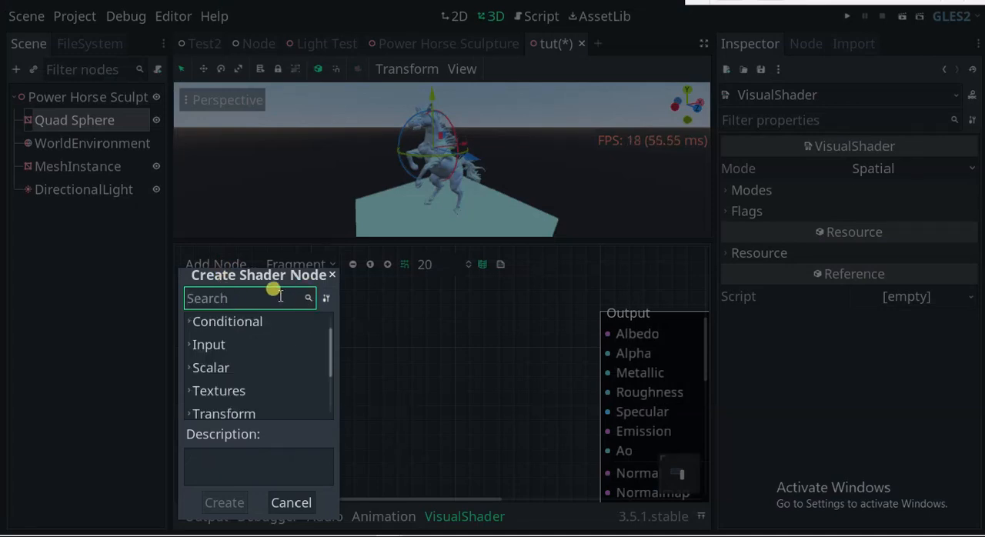
pyautogui.write('fre')
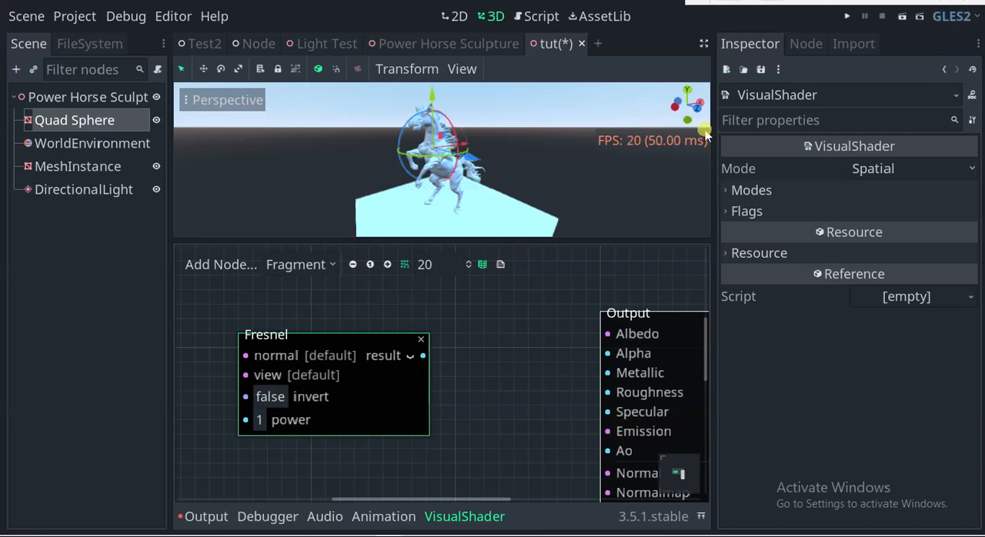
pyautogui.moveTo(334, 334); pyautogui.dragTo(305, 320)
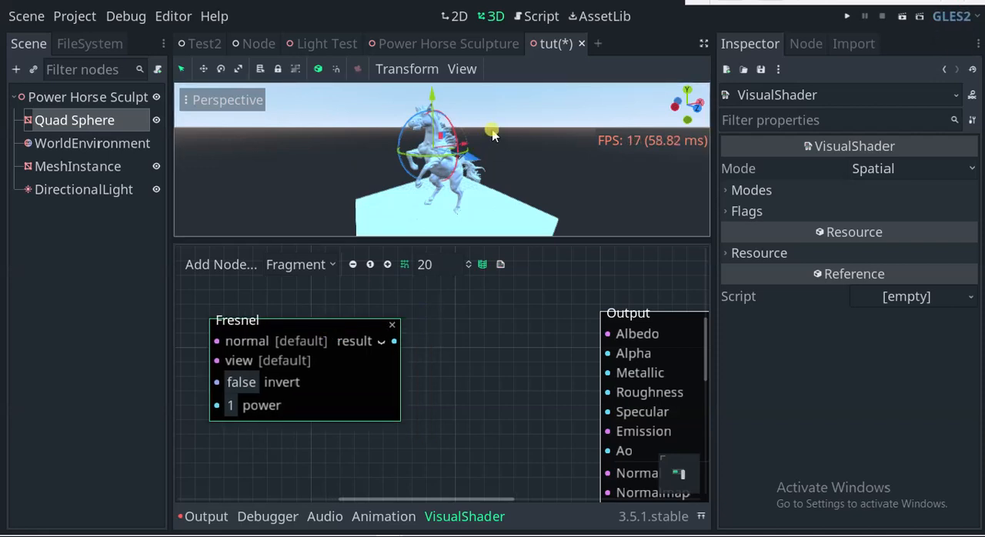
pyautogui.moveTo(492, 135); pyautogui.dragTo(503, 181)
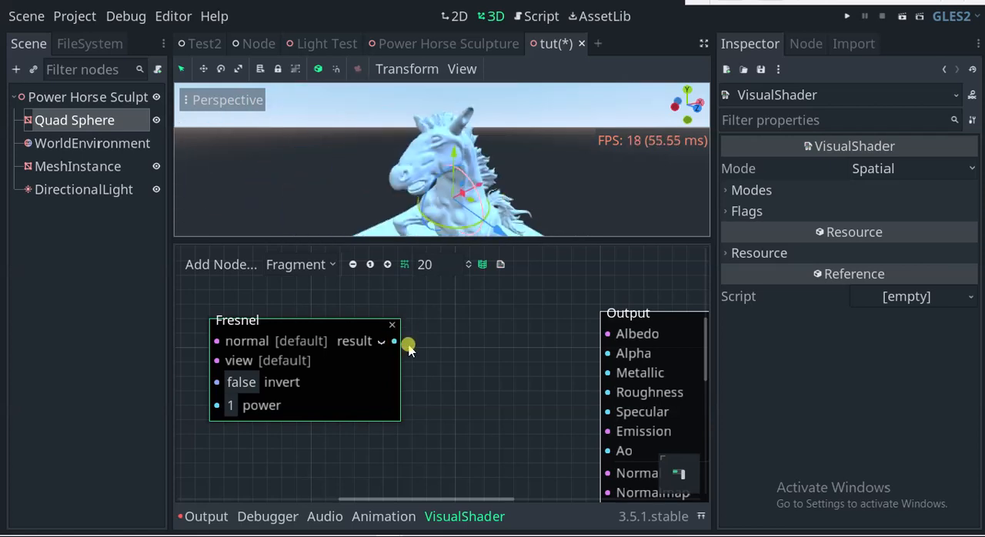
pyautogui.moveTo(393, 340); pyautogui.dragTo(622, 334)
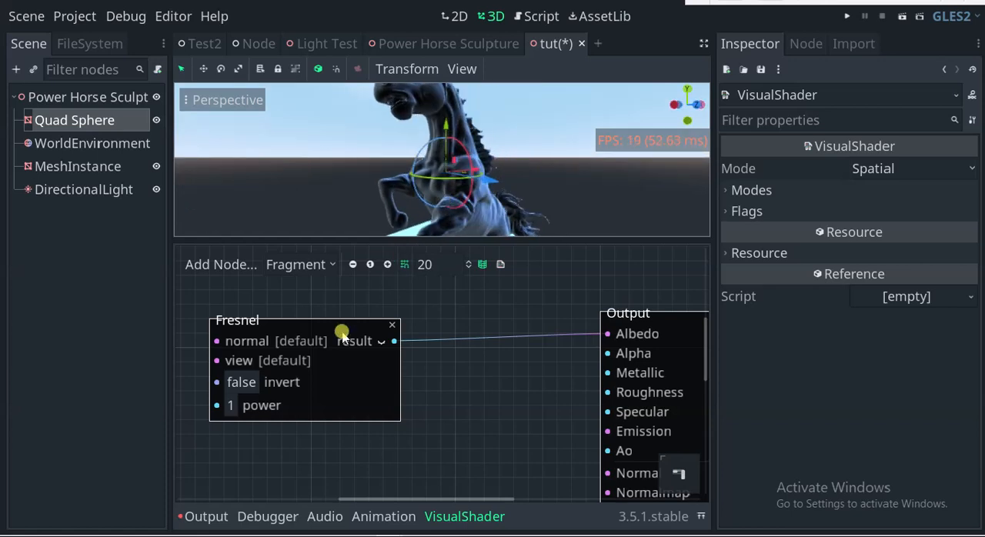
pyautogui.moveTo(343, 331); pyautogui.dragTo(385, 312)
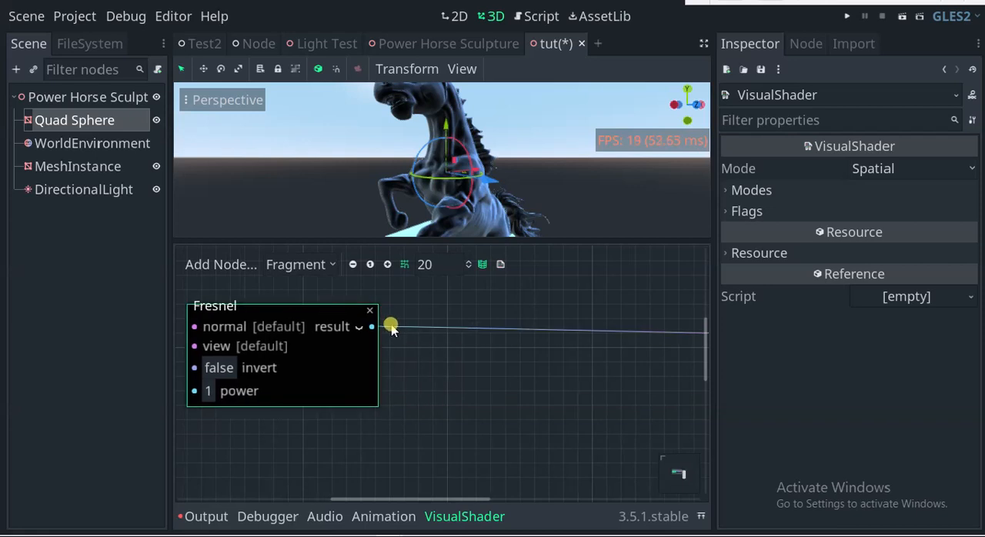
# Insert a less-than Compare node after Fresnel with threshold b set to 0.2
pyautogui.moveTo(390, 324); pyautogui.dragTo(421, 363)
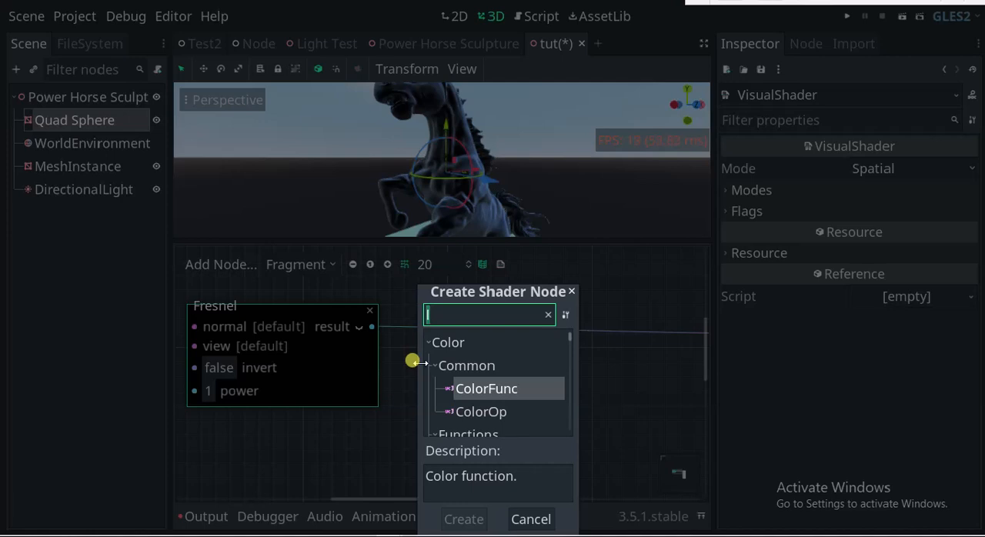
pyautogui.write('less')
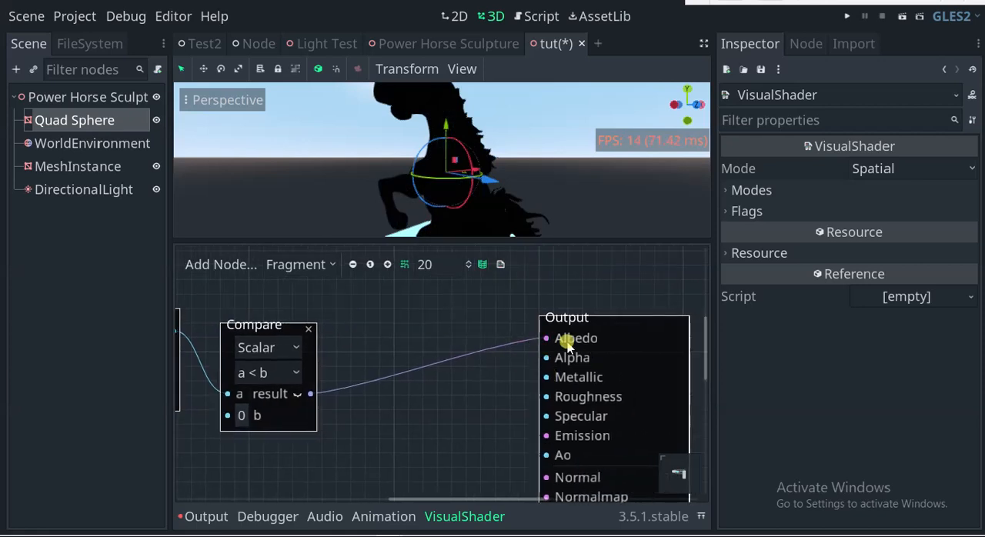
pyautogui.click(241, 415)
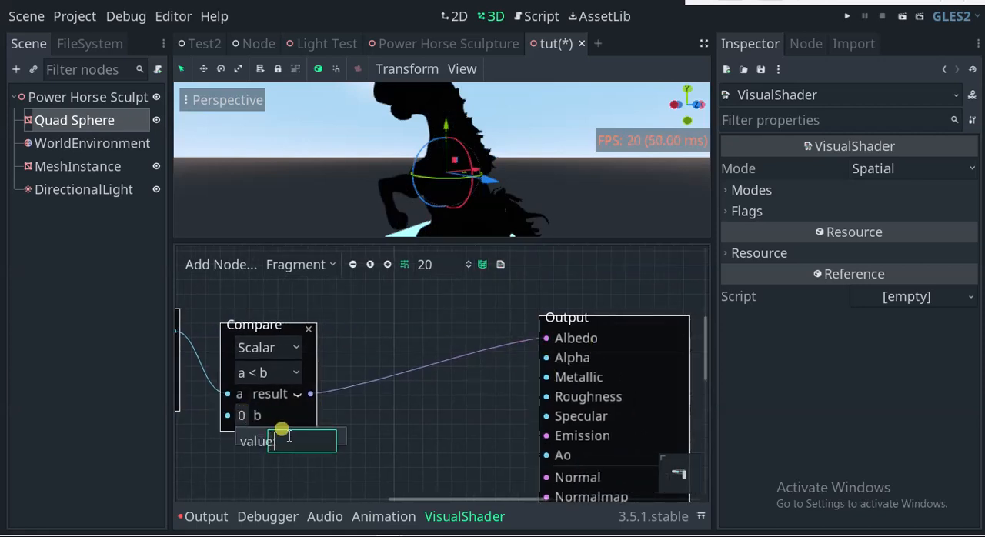
pyautogui.write('0.2')
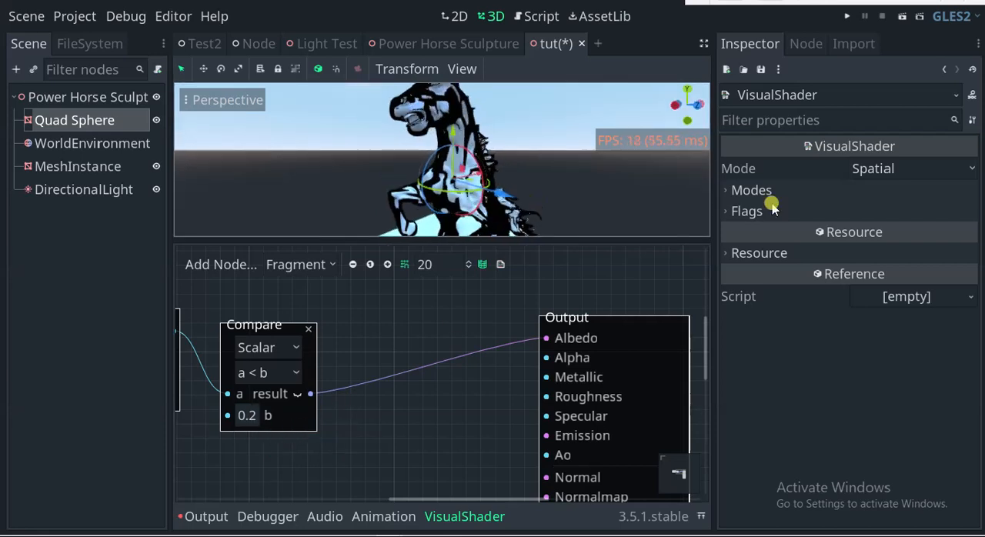
# Expand the shader's Flags and tick Unshaded
pyautogui.click(746, 211)
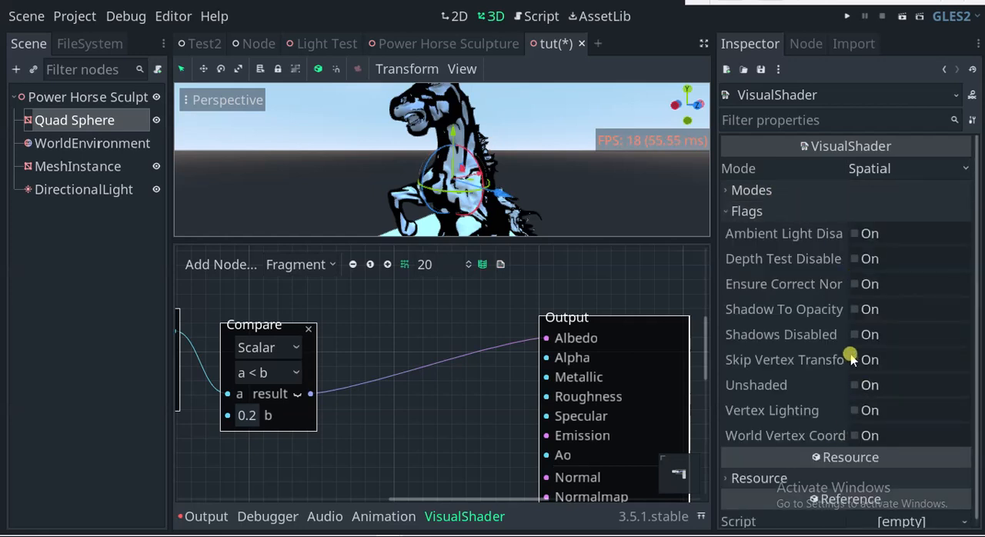
pyautogui.moveTo(856, 413)
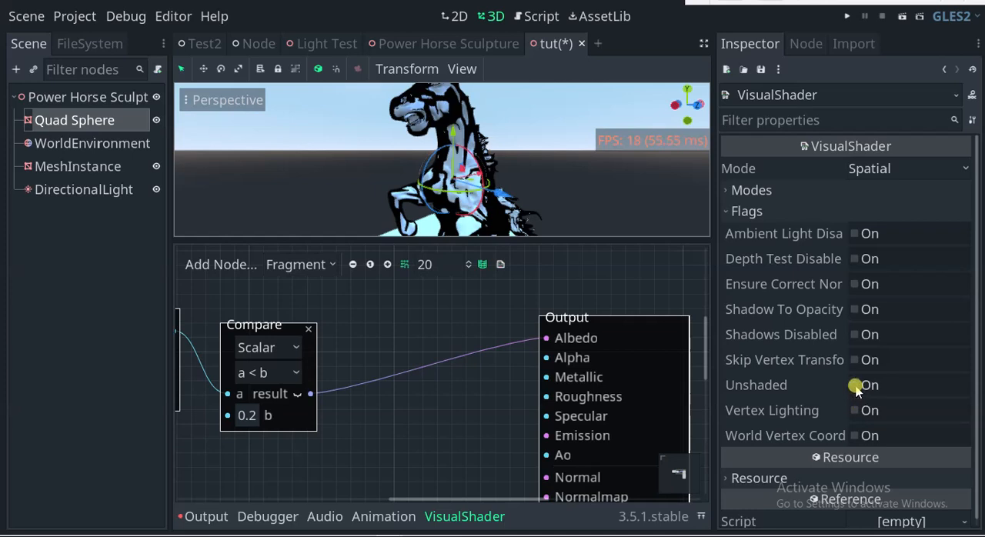
pyautogui.click(854, 385)
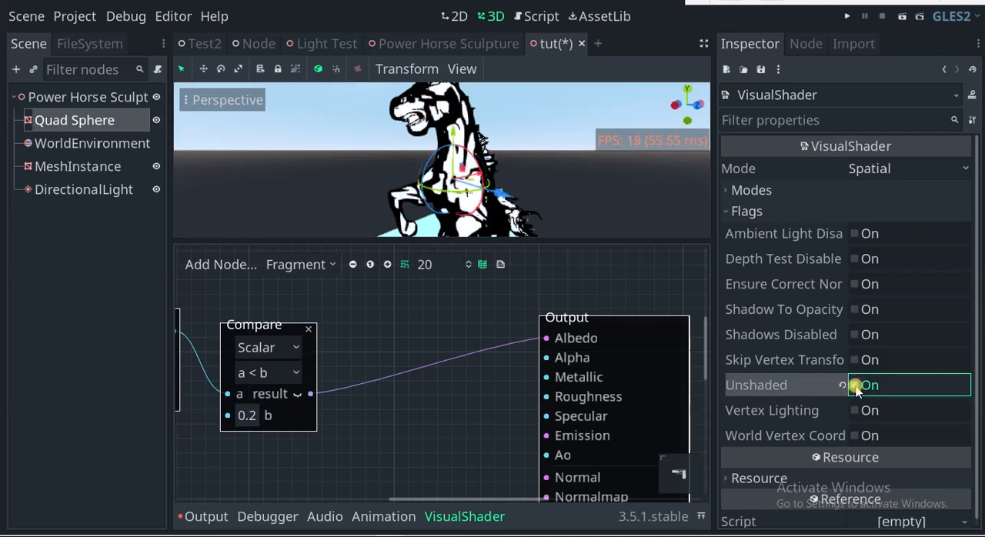
pyautogui.click(854, 384)
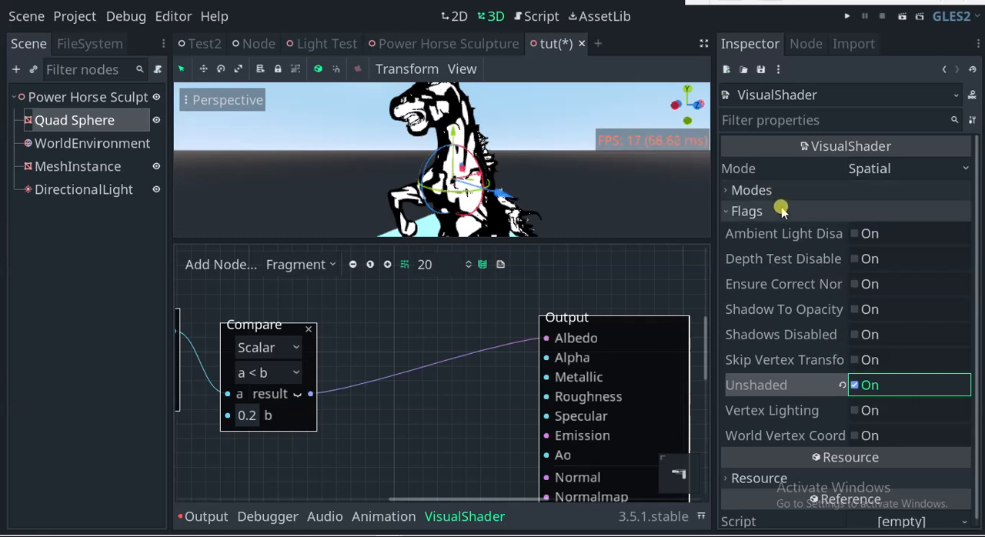
pyautogui.moveTo(925, 431)
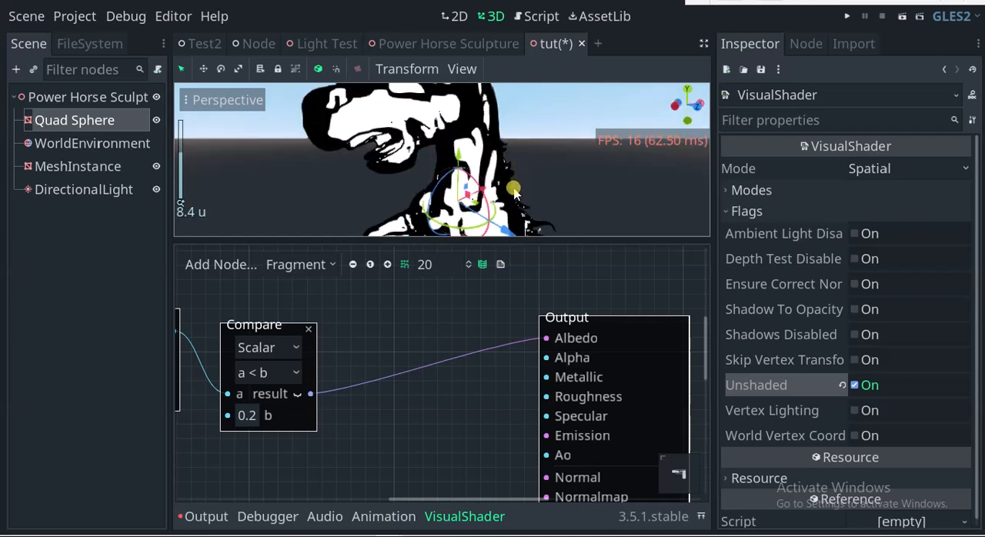
# Raise the Compare node's b threshold to 0.55
pyautogui.click(247, 415)
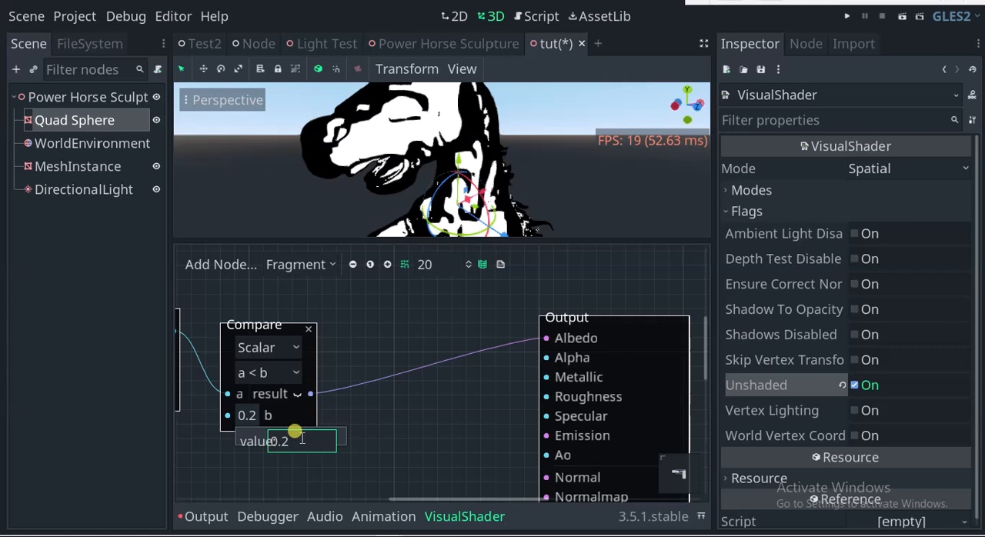
pyautogui.write('0.1')
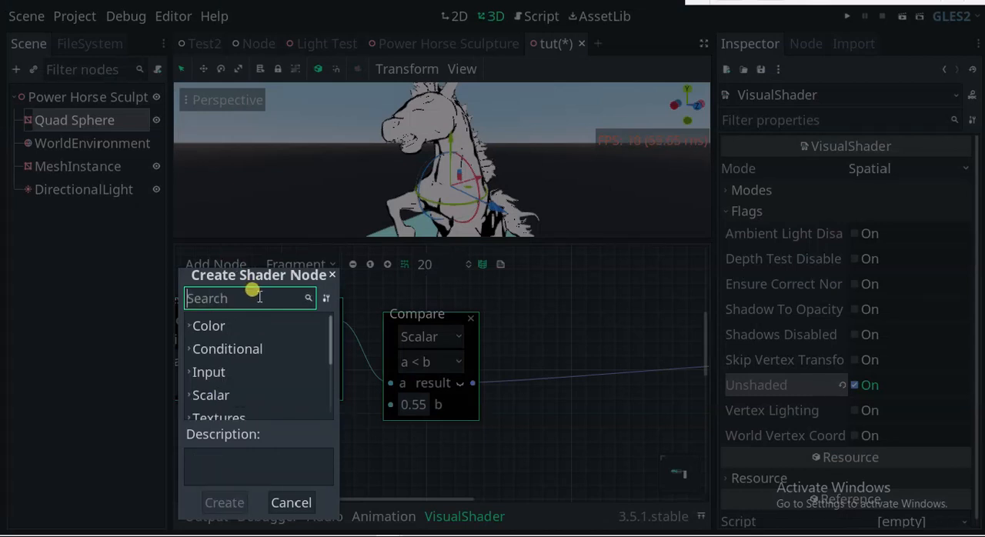
# Add an Input node to the graph and open its parameter list
pyautogui.write('s')
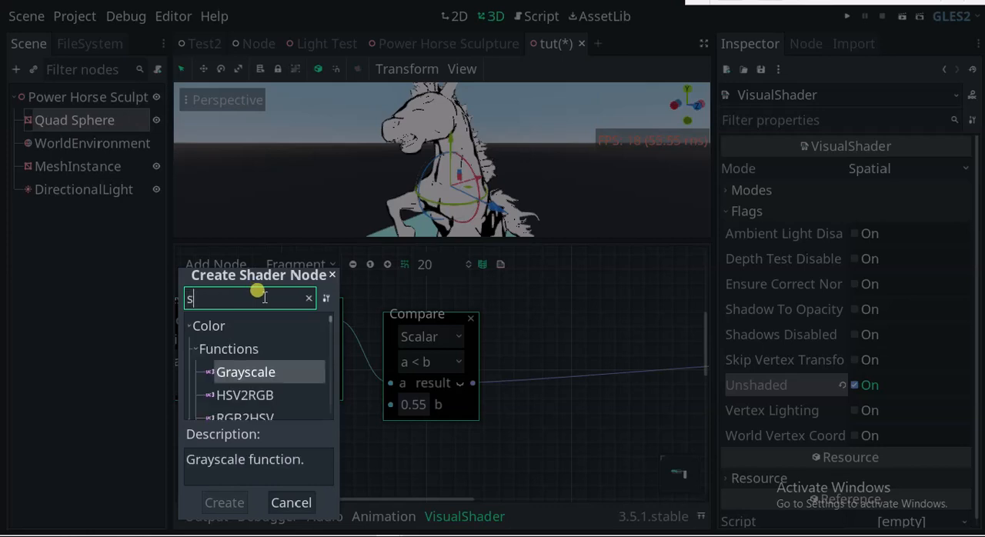
pyautogui.write('cree')
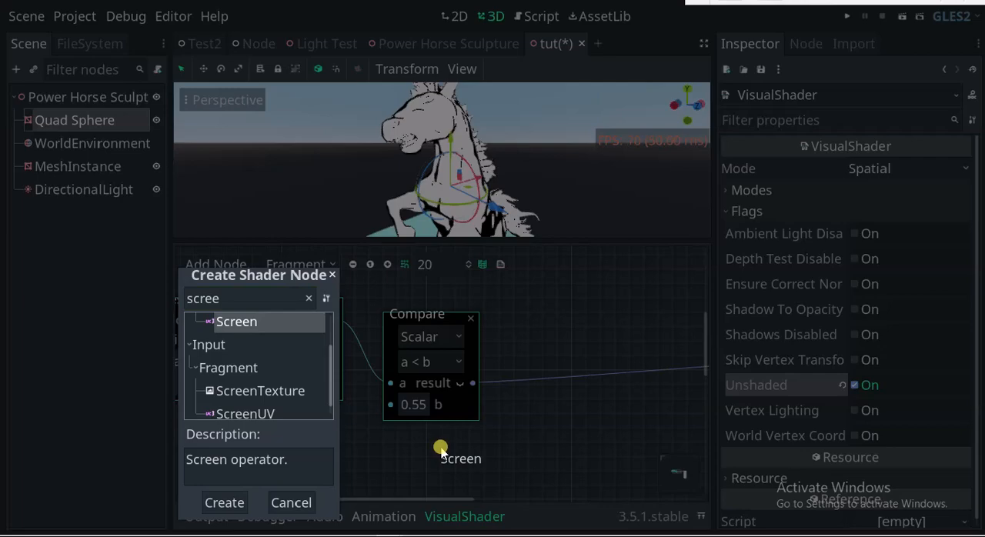
pyautogui.click(224, 502)
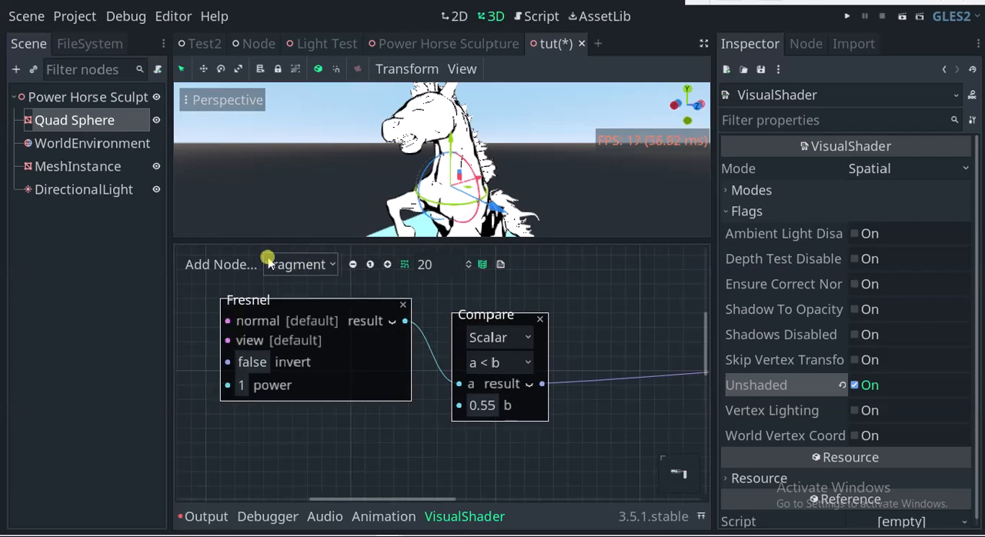
pyautogui.click(219, 264)
pyautogui.write('inpu')
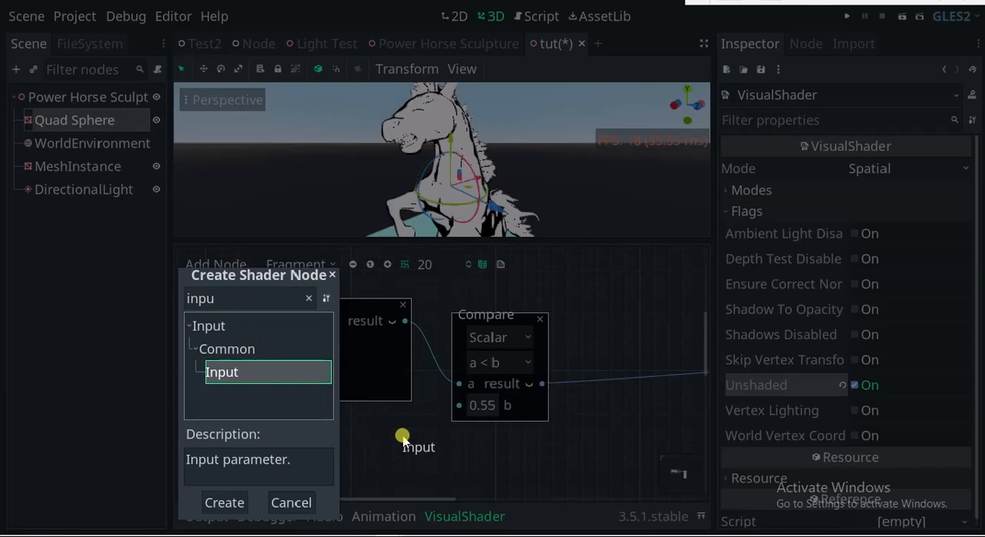
pyautogui.click(224, 503)
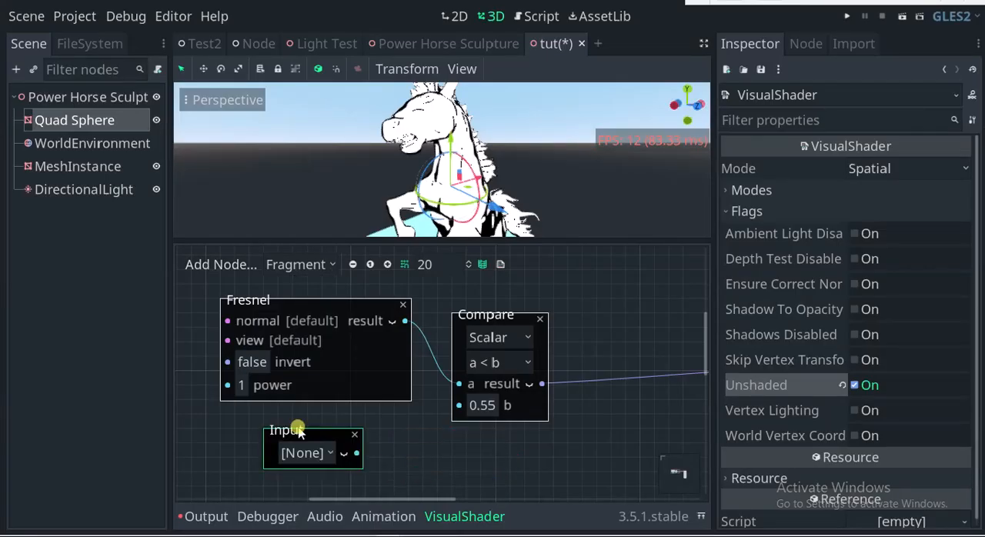
pyautogui.click(304, 453)
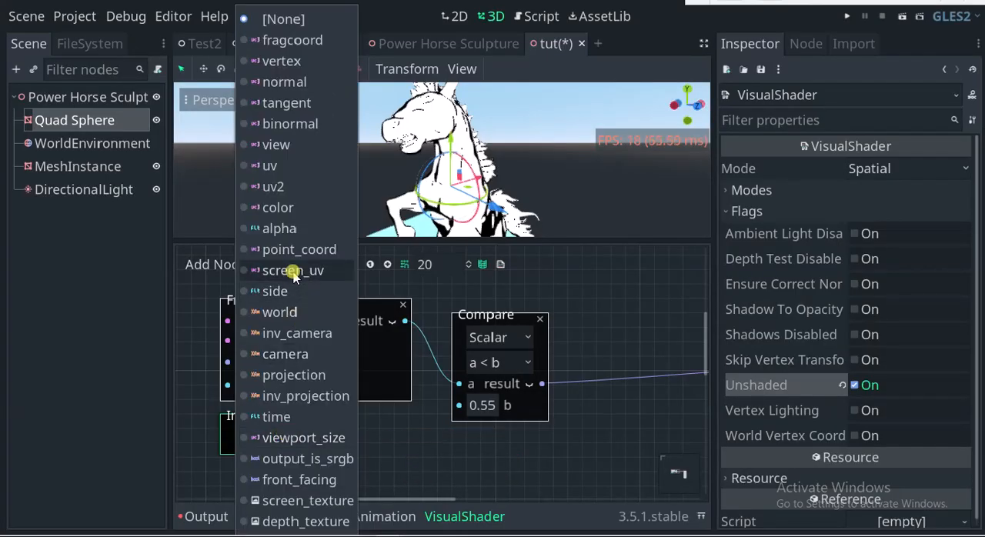
pyautogui.moveTo(304, 396)
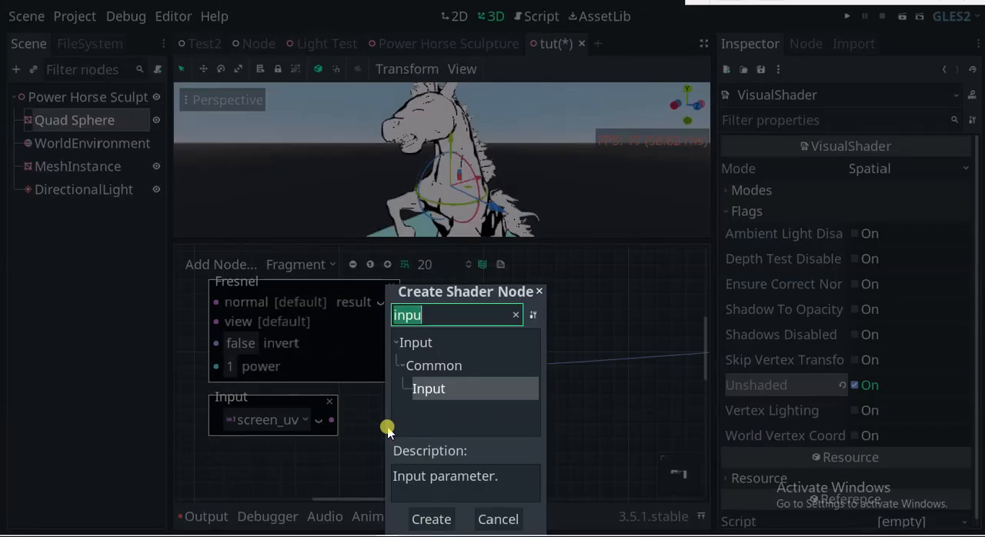
# Chain screen_uv's y through VectorDecompose, Multiply and Sin into the Compare node
pyautogui.write('decom')
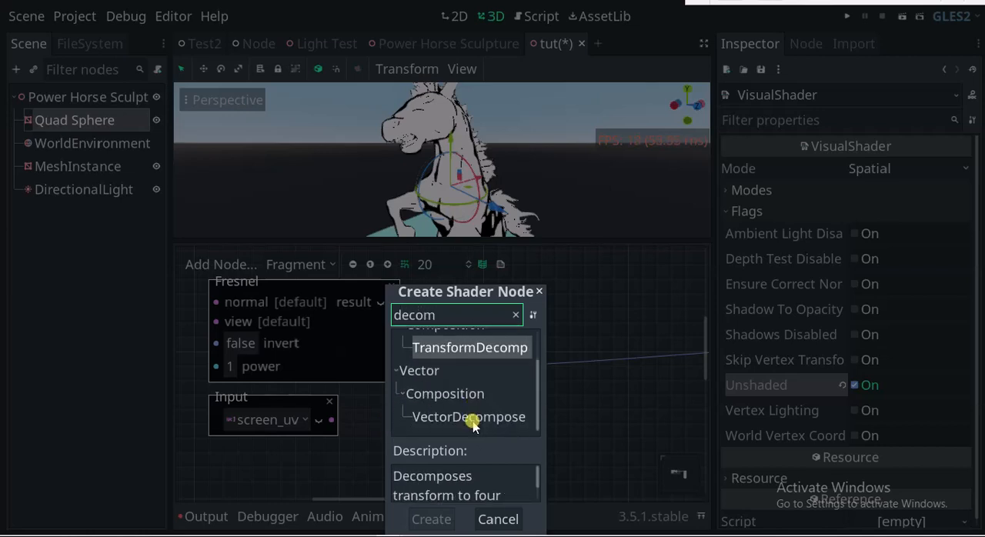
pyautogui.moveTo(482, 417)
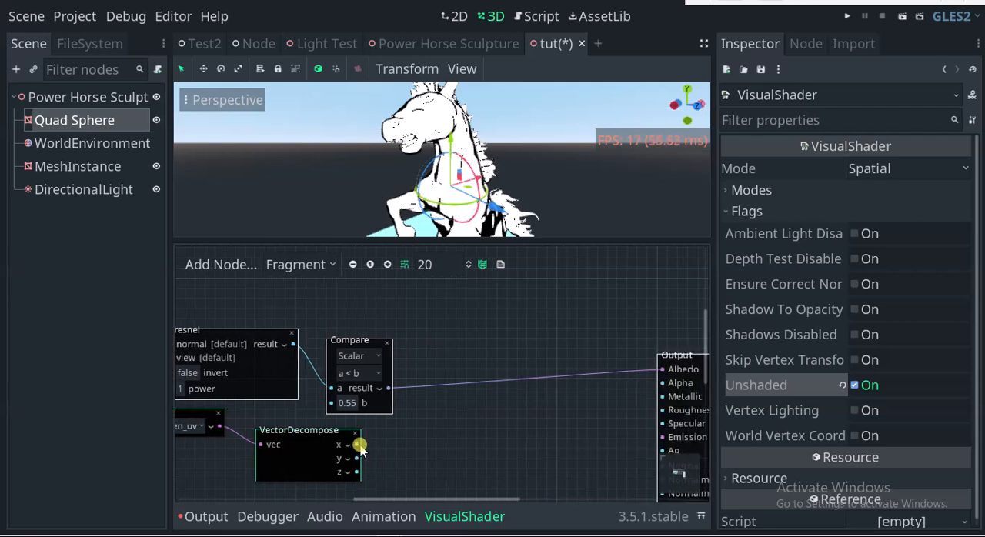
pyautogui.moveTo(356, 457)
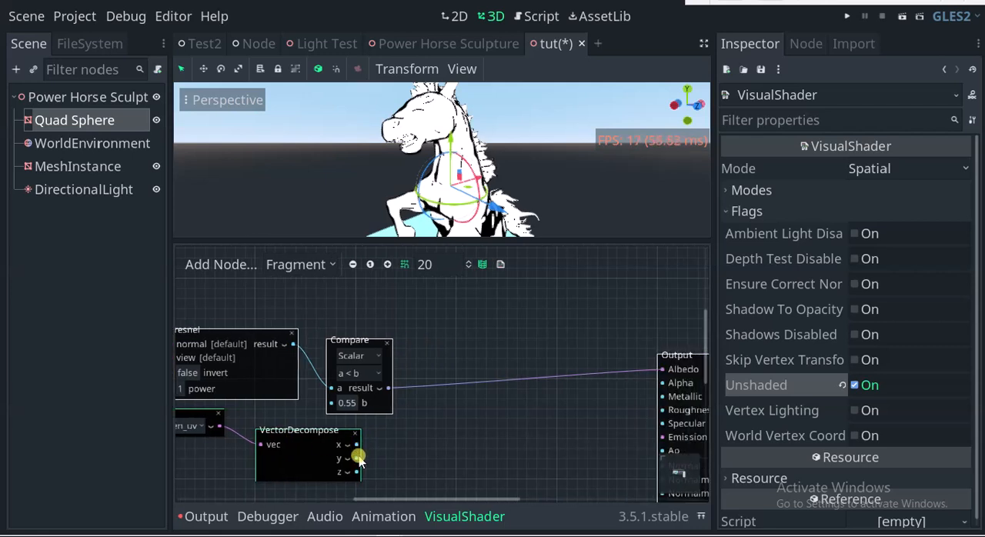
pyautogui.moveTo(356, 445); pyautogui.dragTo(404, 432)
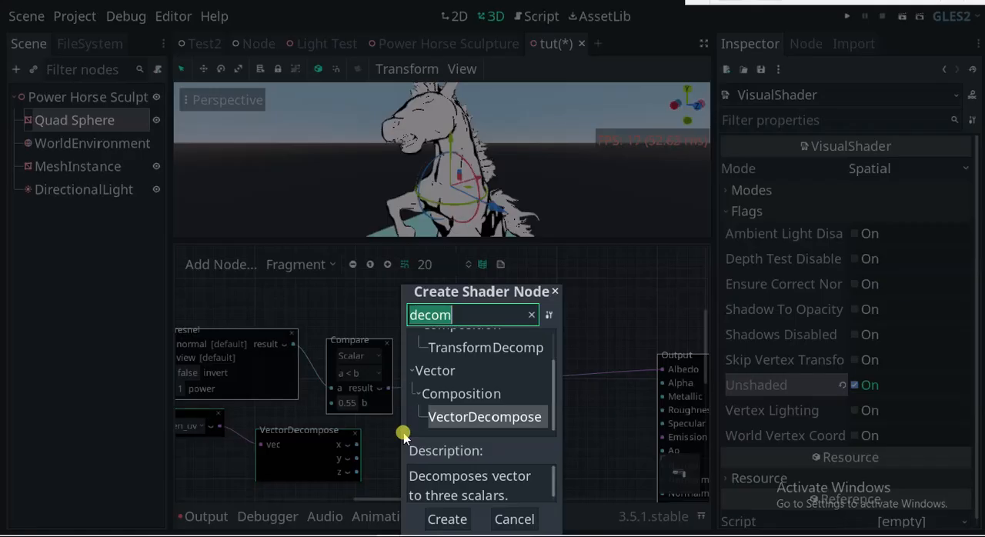
pyautogui.write('mul')
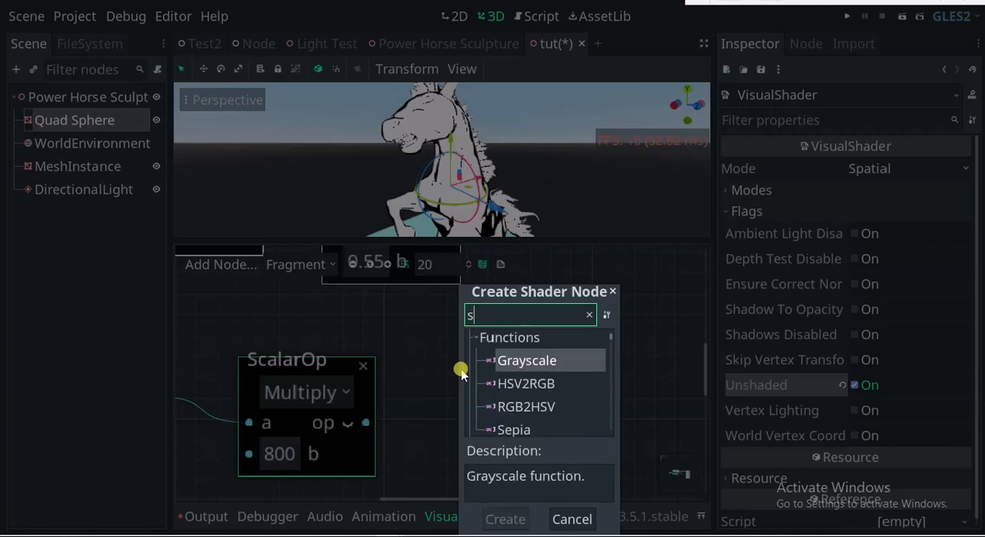
pyautogui.write('in')
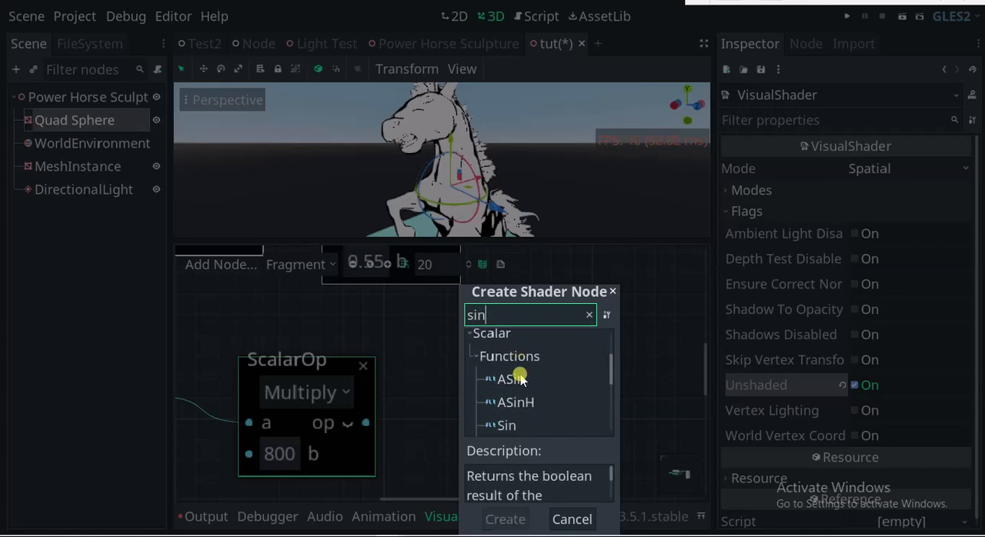
pyautogui.click(508, 400)
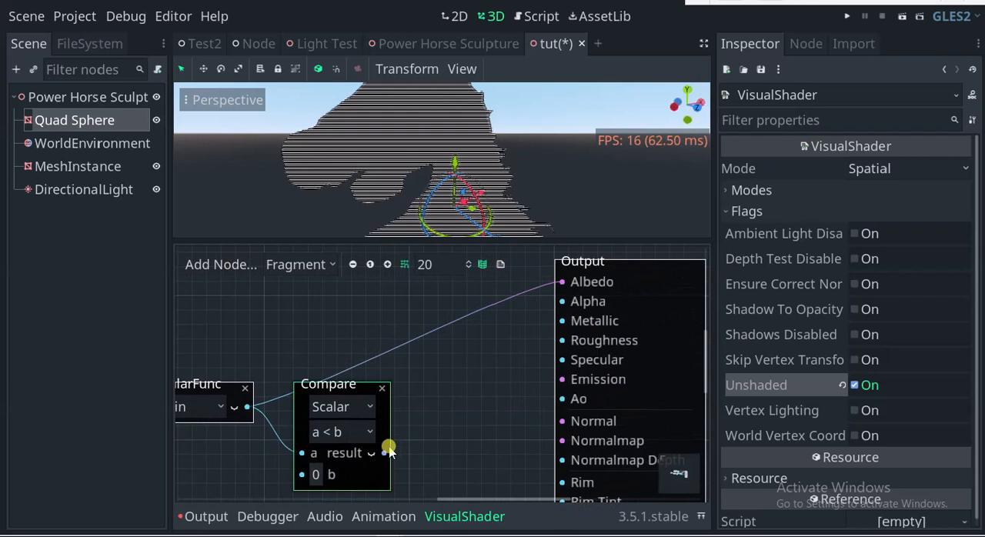
# Change the Multiply node's b from 800 to 300 and reframe the graph
pyautogui.moveTo(384, 453); pyautogui.dragTo(554, 281)
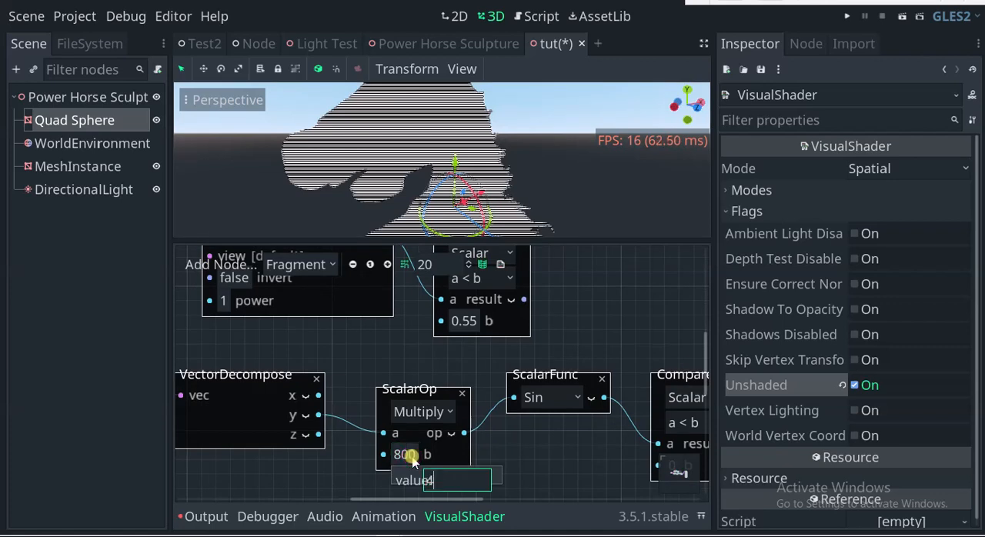
pyautogui.click(404, 454)
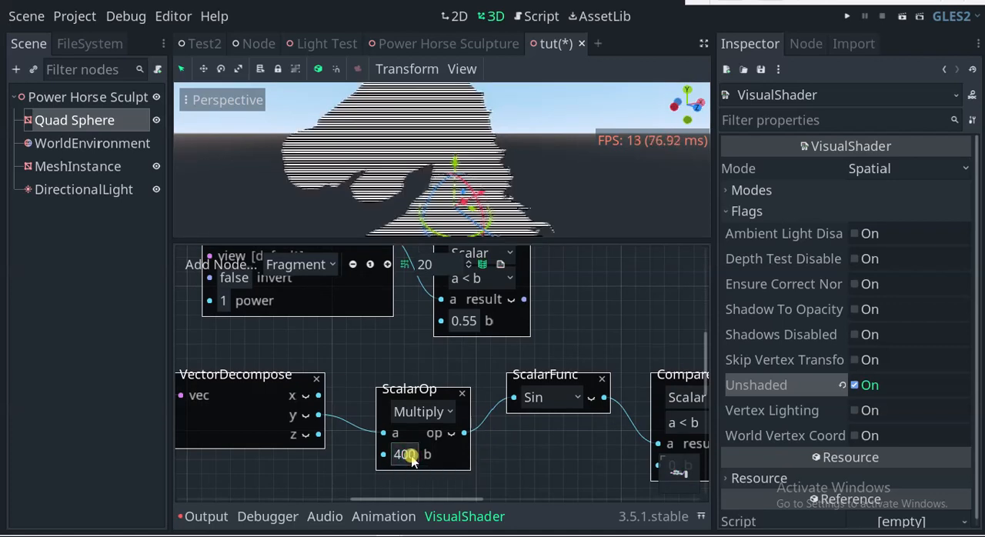
pyautogui.click(404, 454)
pyautogui.write('300')
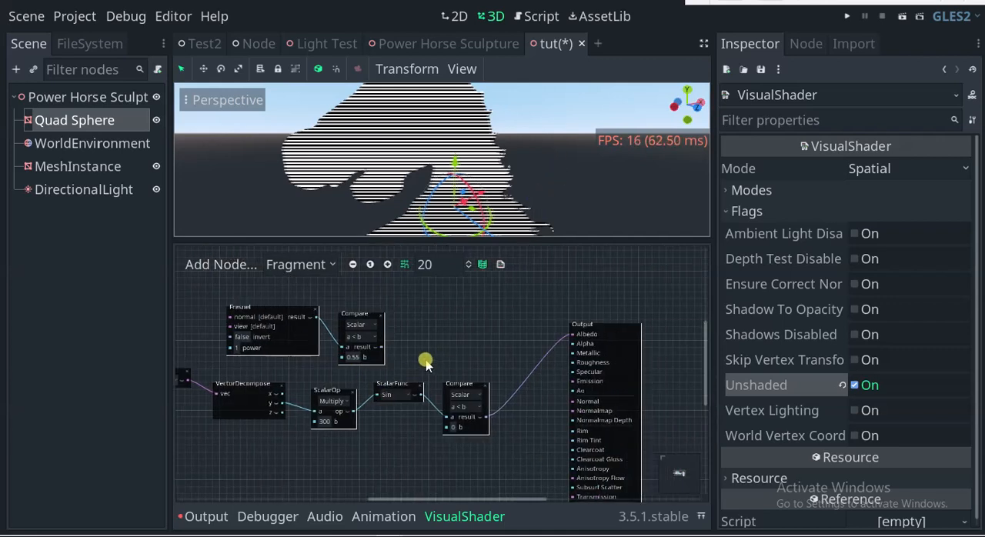
pyautogui.moveTo(425, 361); pyautogui.dragTo(524, 435)
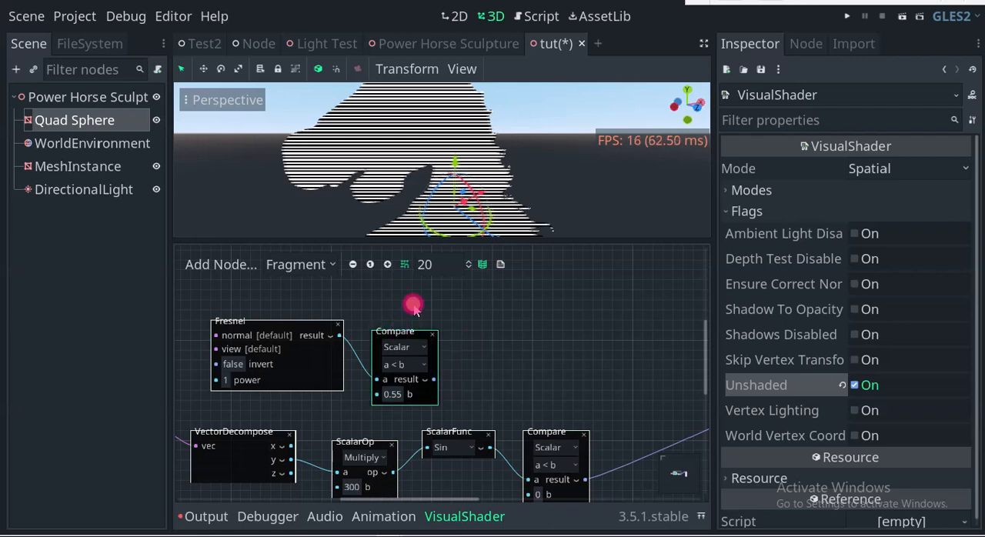
# Feed the Fresnel Compare result into Output Albedo and set its b threshold to 0.2
pyautogui.moveTo(414, 303); pyautogui.dragTo(431, 358)
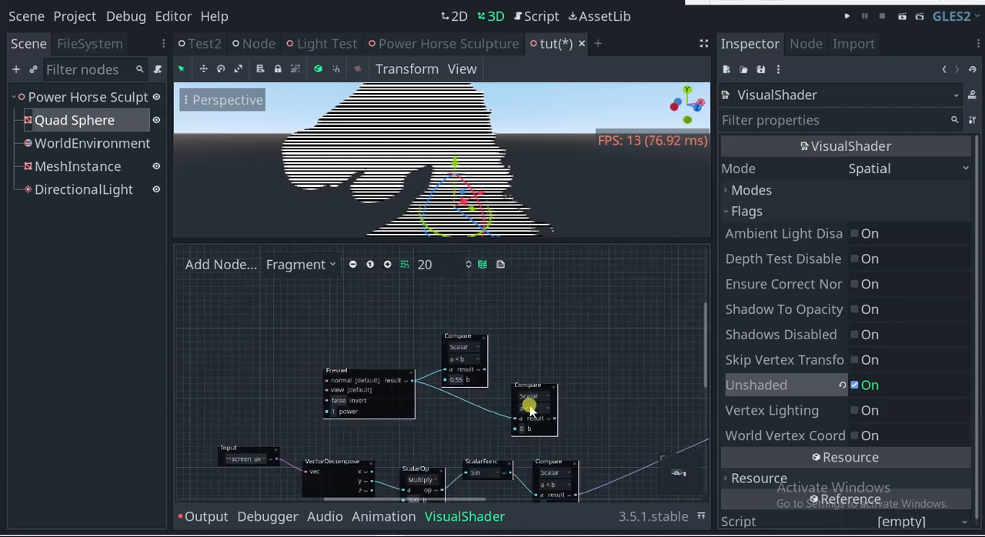
pyautogui.moveTo(531, 408); pyautogui.dragTo(269, 404)
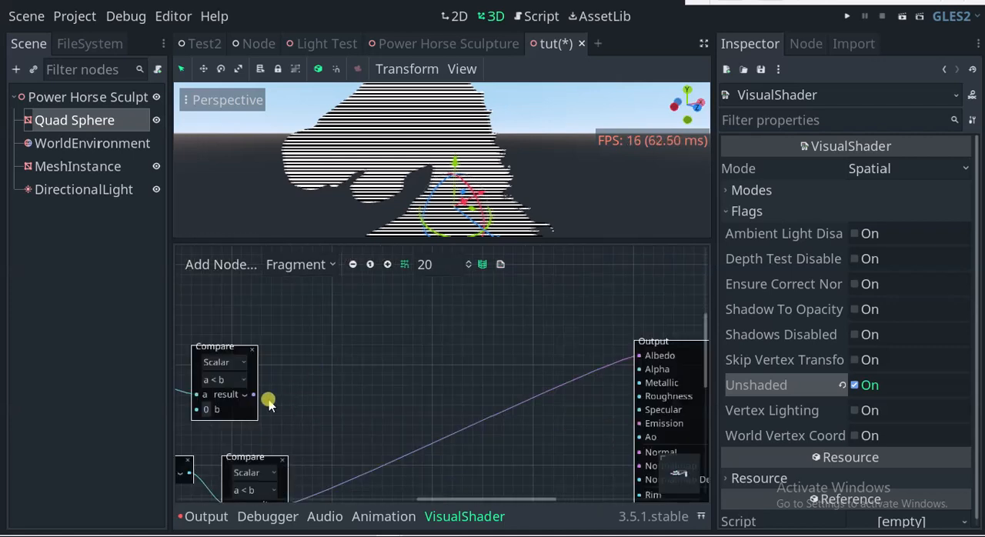
pyautogui.moveTo(252, 394); pyautogui.dragTo(631, 356)
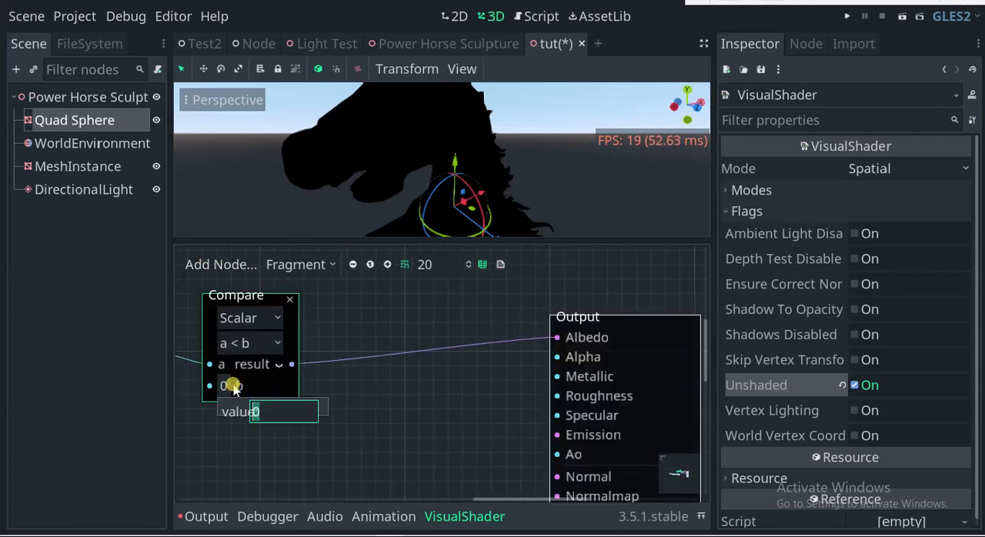
pyautogui.write('3')
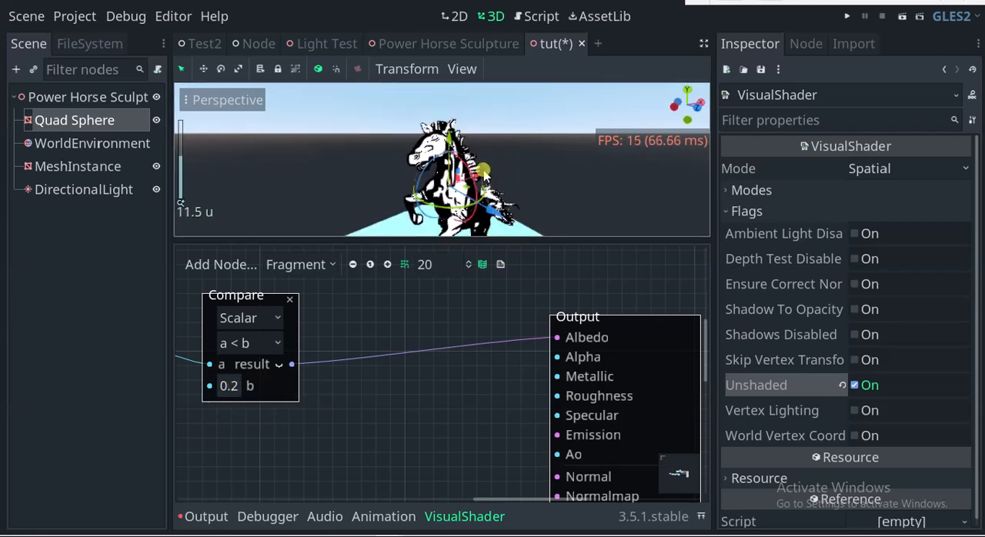
pyautogui.moveTo(235, 295); pyautogui.dragTo(391, 321)
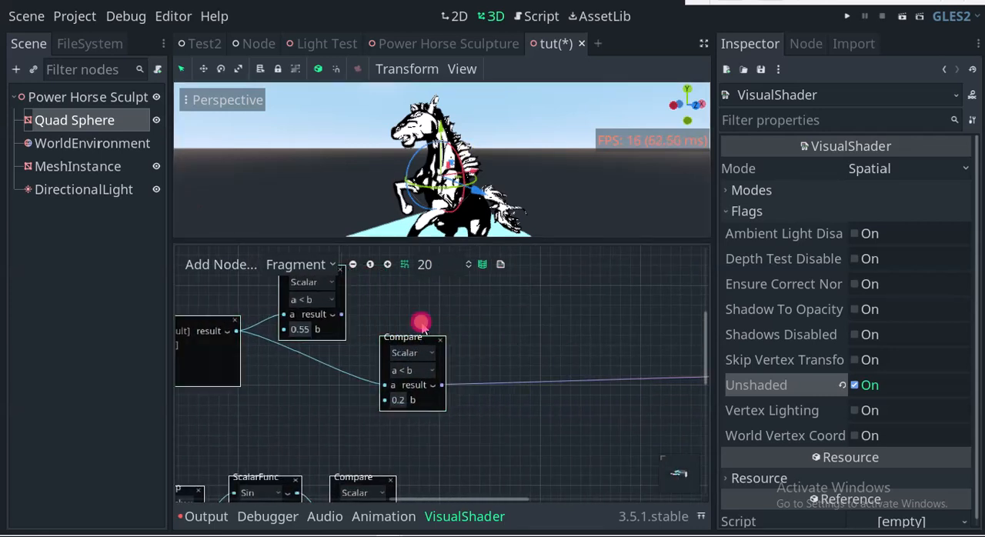
pyautogui.moveTo(420, 324); pyautogui.dragTo(356, 341)
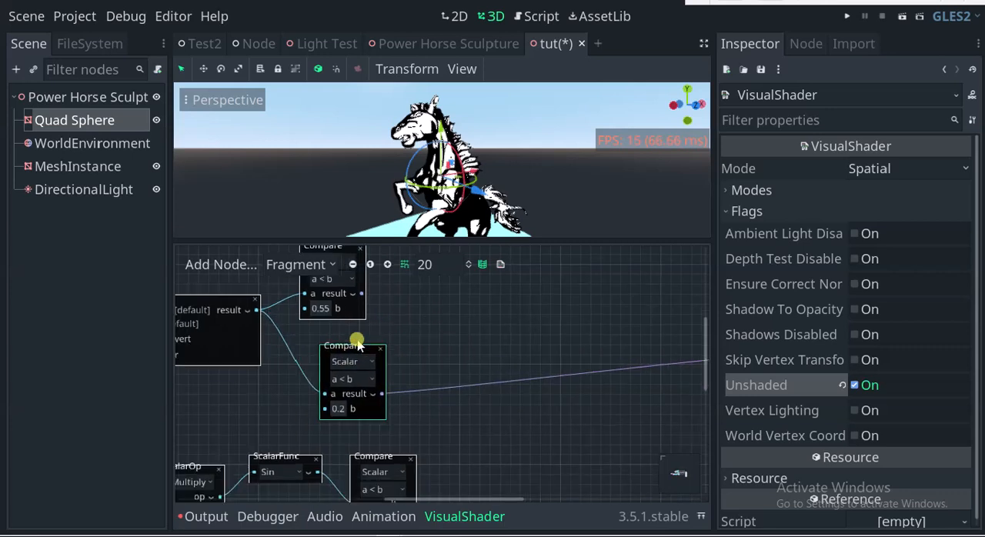
pyautogui.moveTo(358, 342); pyautogui.dragTo(701, 392)
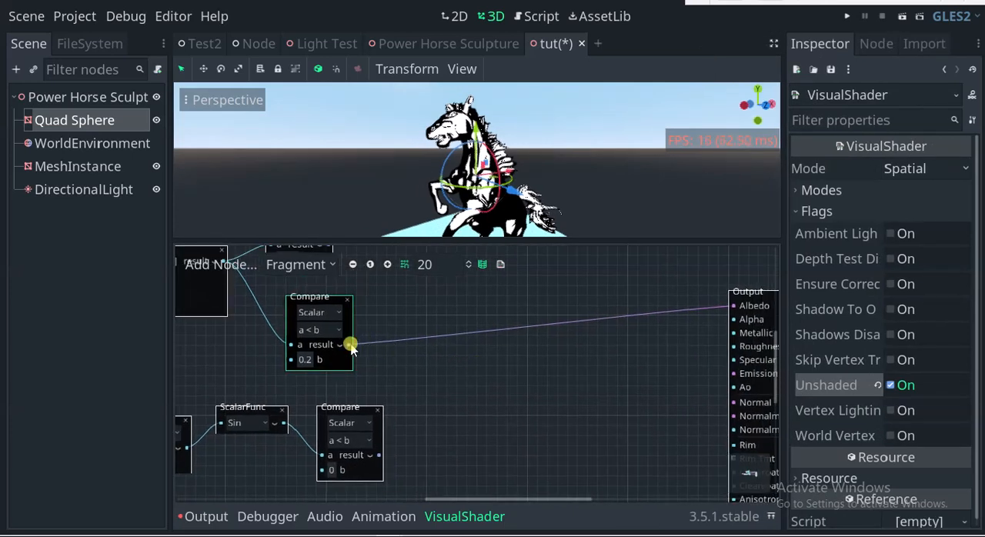
# Switch the outline Compare node's operator to a > b
pyautogui.moveTo(350, 344); pyautogui.dragTo(470, 377)
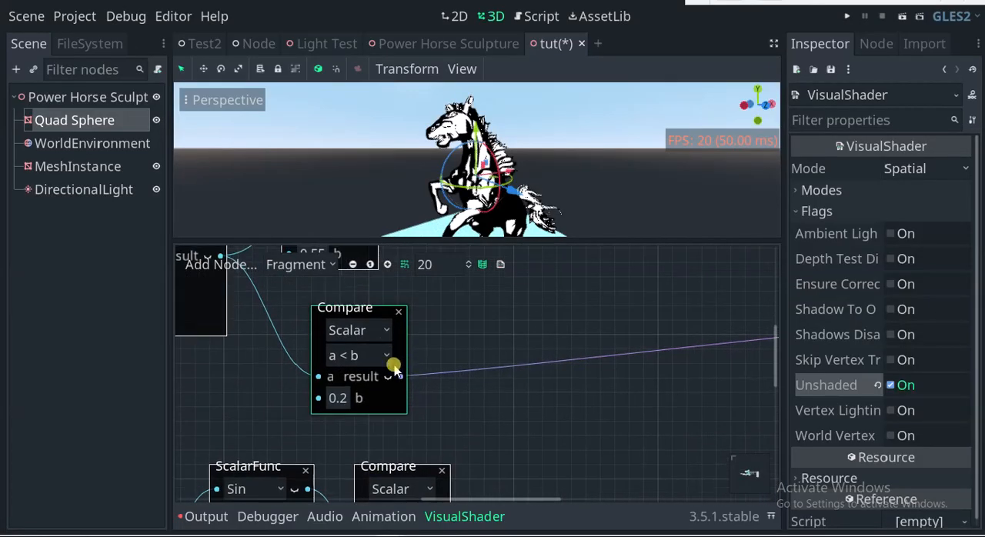
pyautogui.click(359, 355)
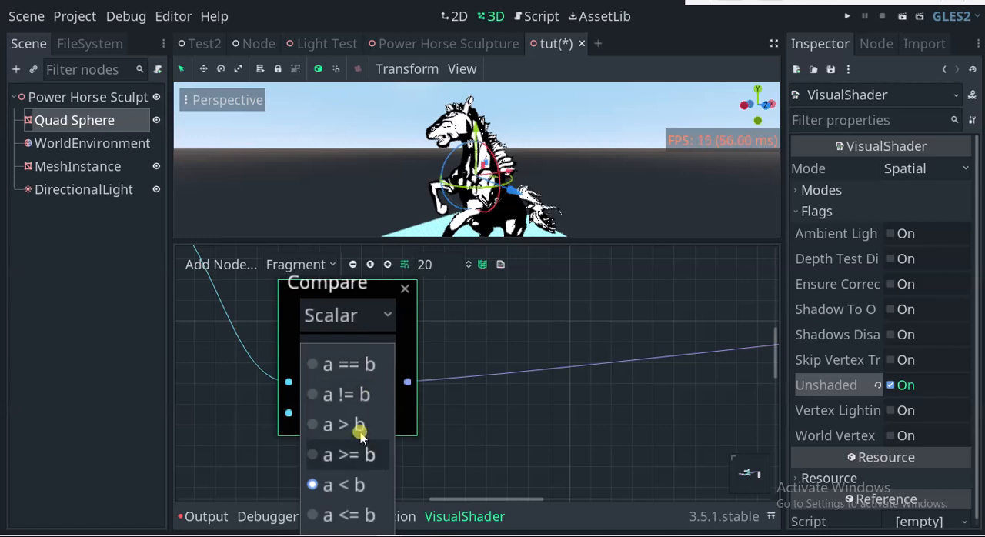
pyautogui.click(345, 424)
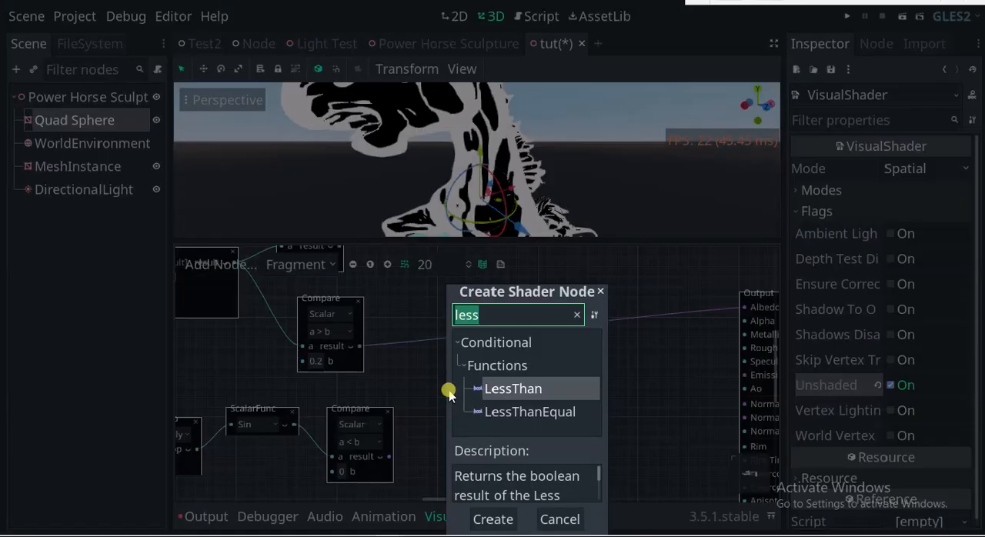
# Add a Scalar Subtract node taking the outline and stripe comparisons, outputting to Albedo
pyautogui.write('subt')
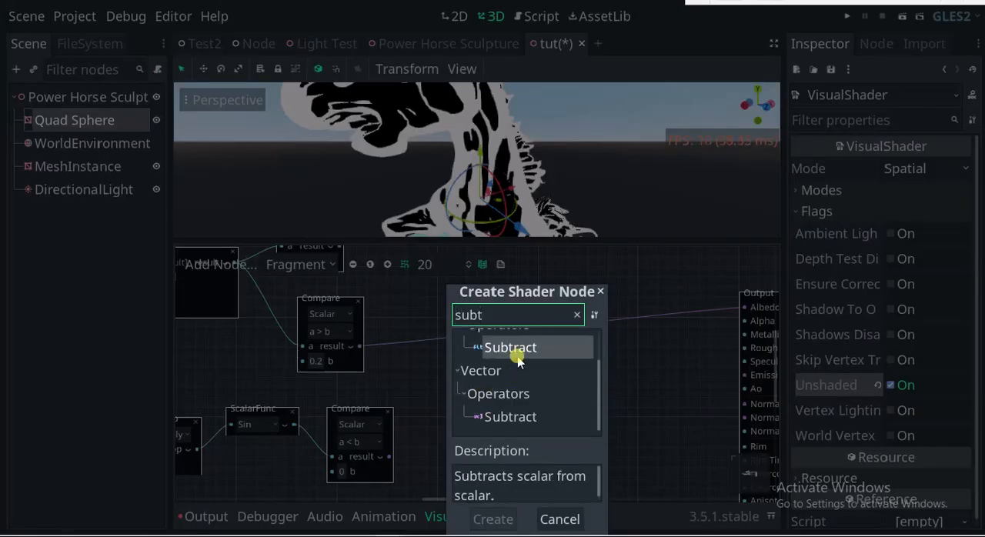
pyautogui.click(509, 347)
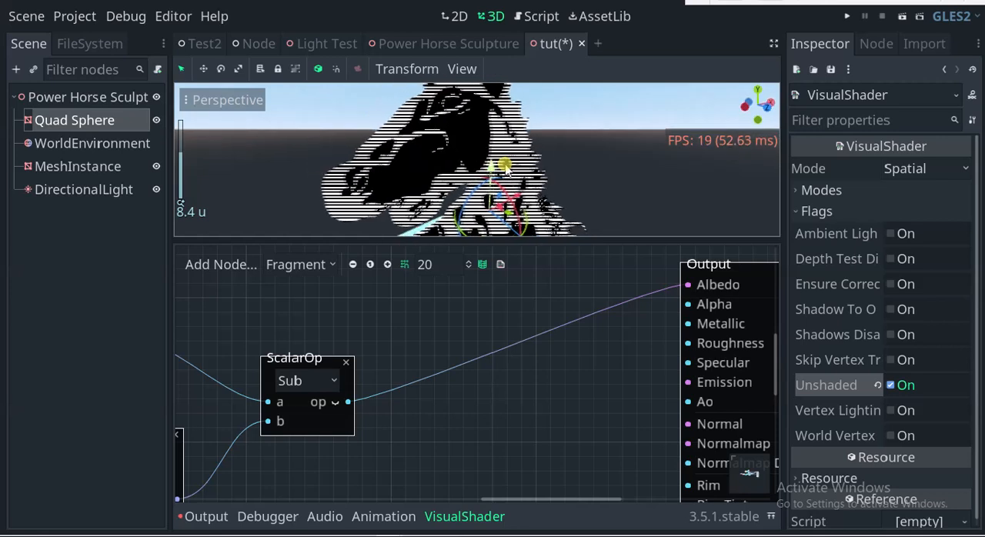
pyautogui.moveTo(306, 358); pyautogui.dragTo(397, 343)
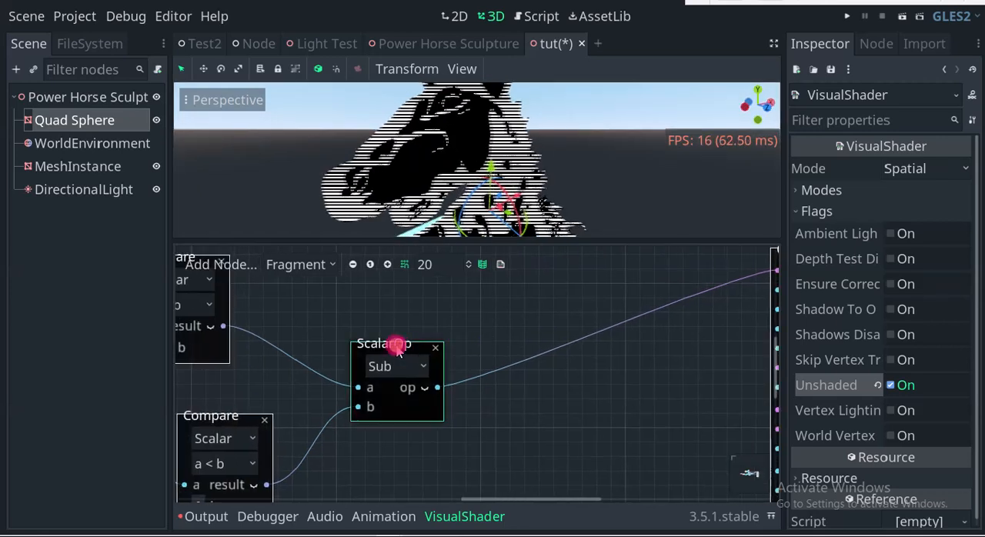
pyautogui.moveTo(396, 343); pyautogui.dragTo(368, 343)
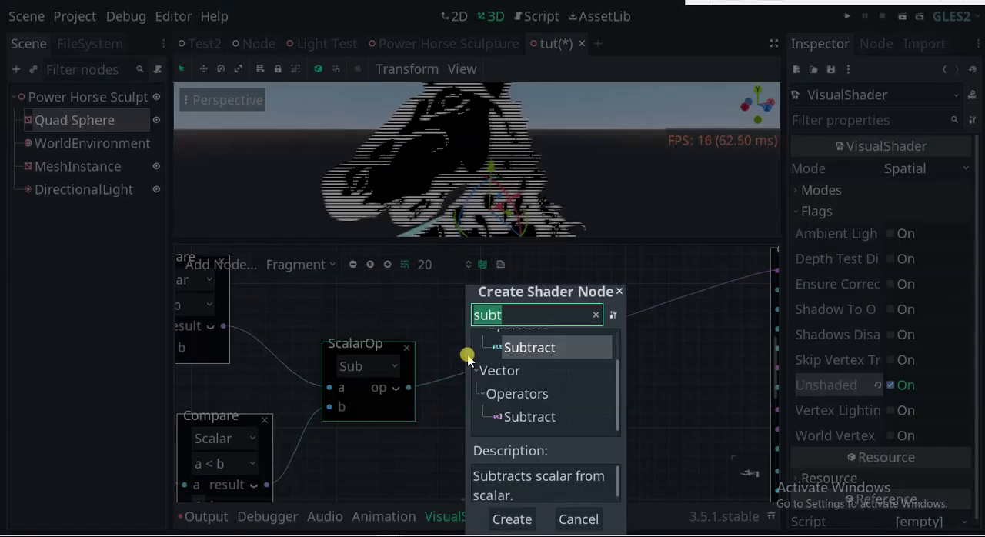
# Insert a ScalarClamp (min 0, max 1) after the Subtract node, wired to Albedo
pyautogui.write('cla')
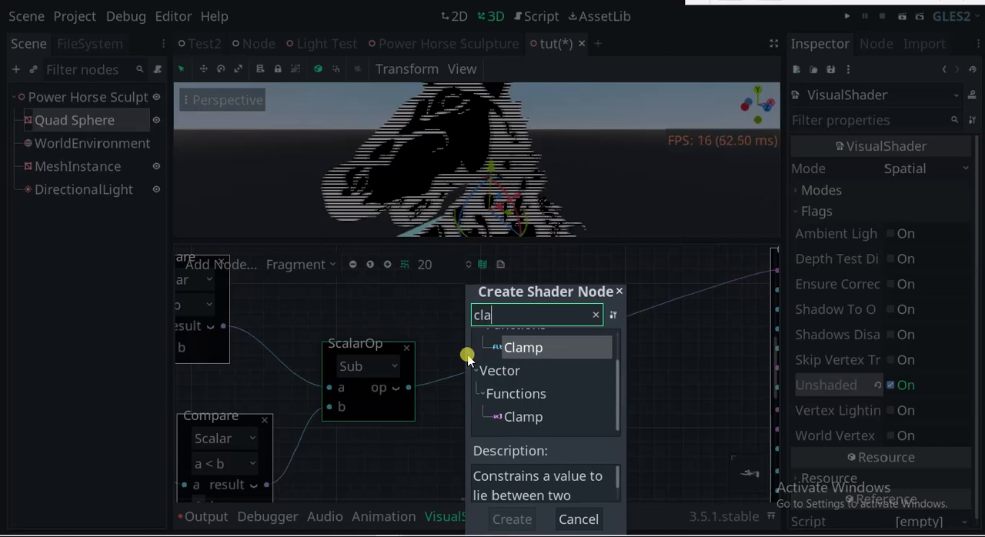
pyautogui.click(523, 347)
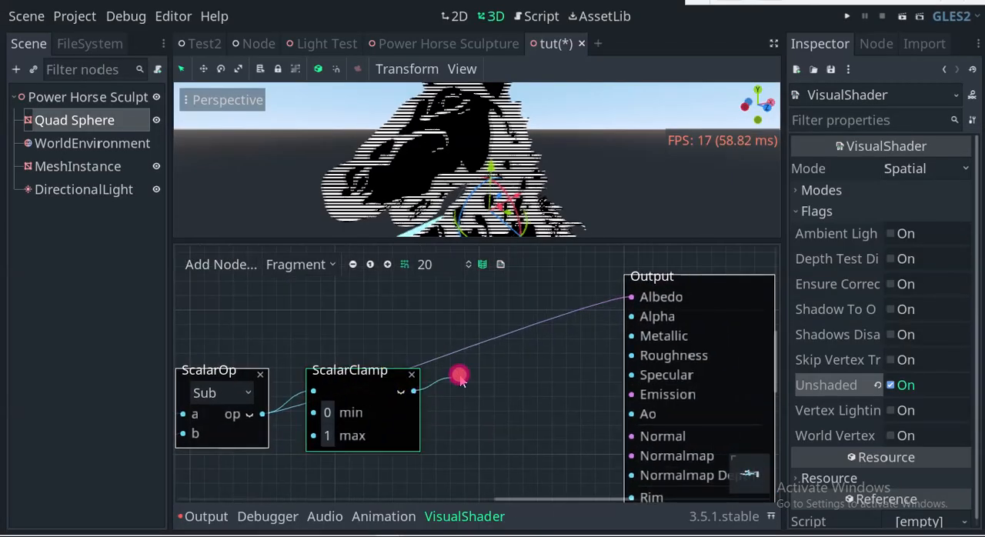
pyautogui.moveTo(459, 377); pyautogui.dragTo(583, 293)
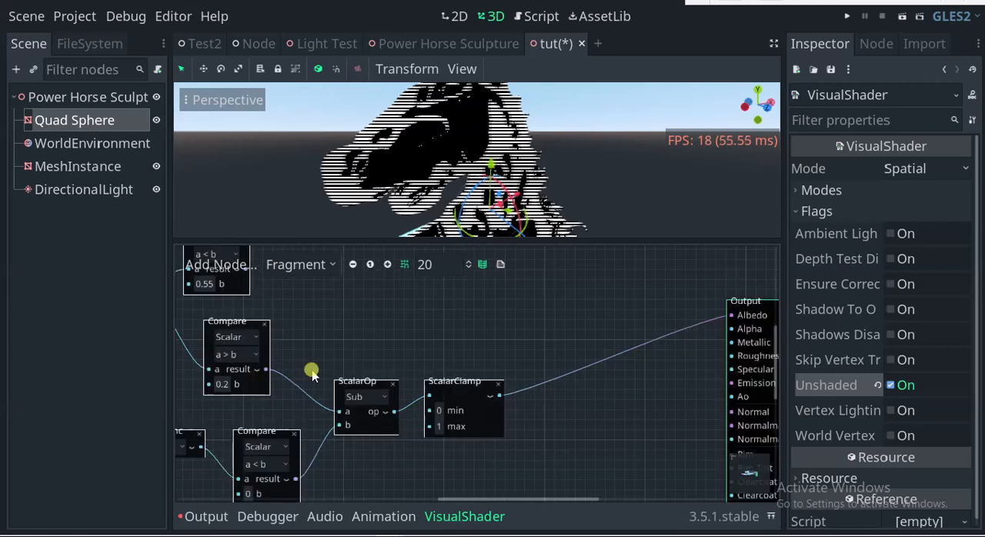
pyautogui.moveTo(312, 369); pyautogui.dragTo(546, 427)
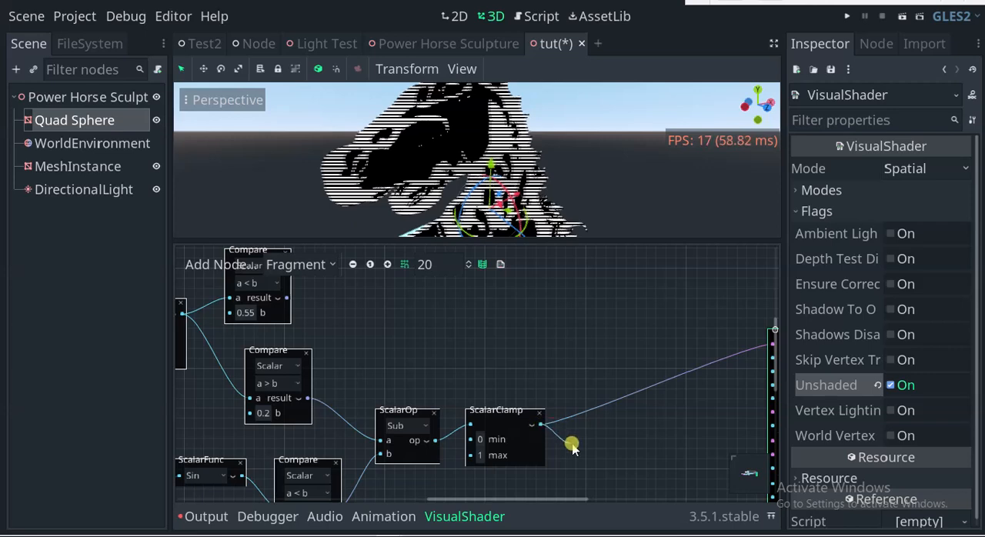
# Add a Scalar Subtract computing 1 minus the clamped value for Albedo
pyautogui.write('su')
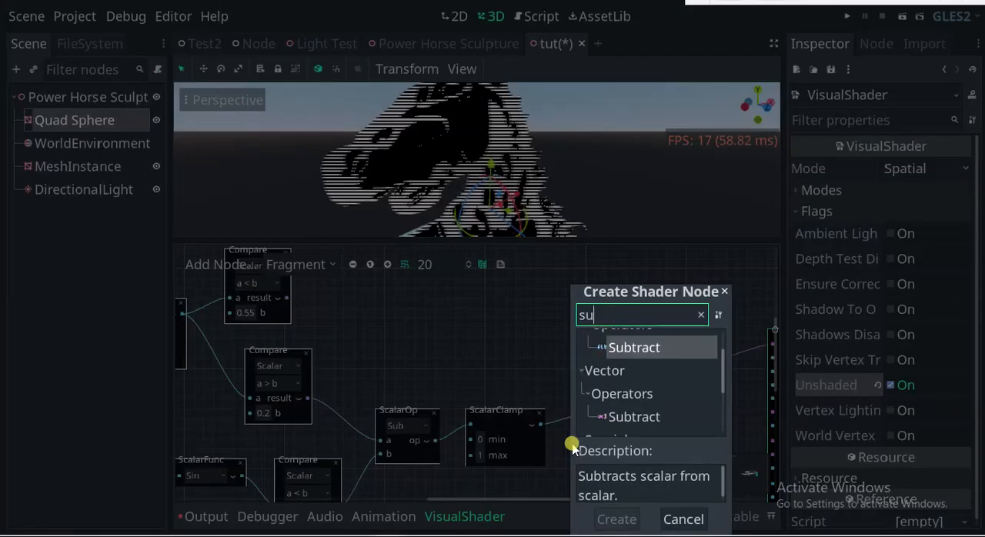
pyautogui.click(634, 347)
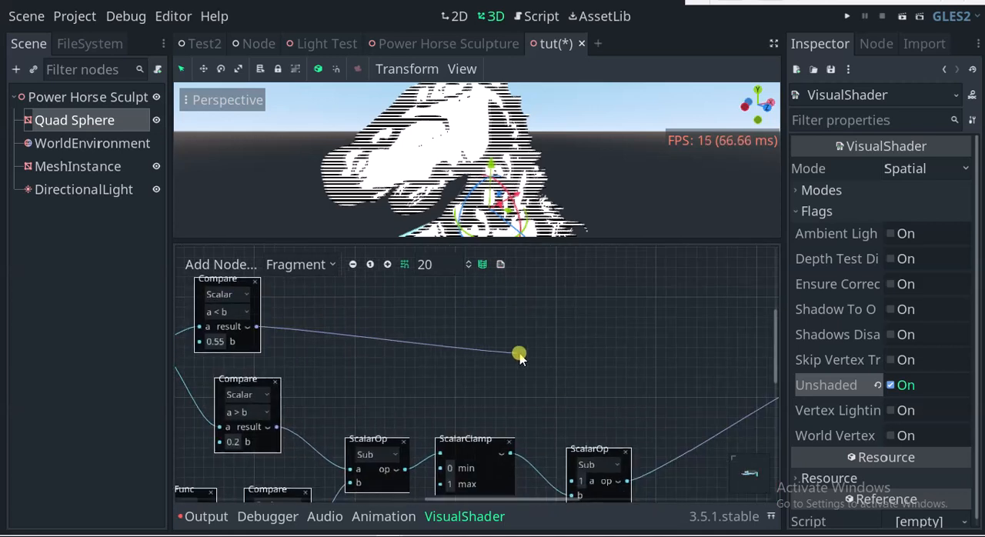
# Branch the 0.55 Compare into a ScalarOp Multiply node and maximize the 3D preview
pyautogui.moveTo(520, 354); pyautogui.dragTo(551, 377)
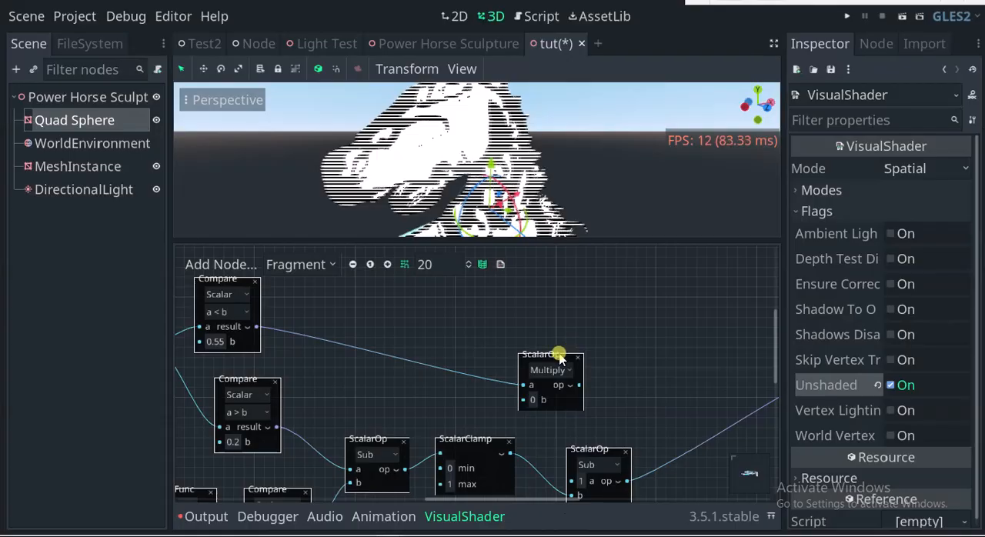
pyautogui.moveTo(560, 360); pyautogui.dragTo(517, 382)
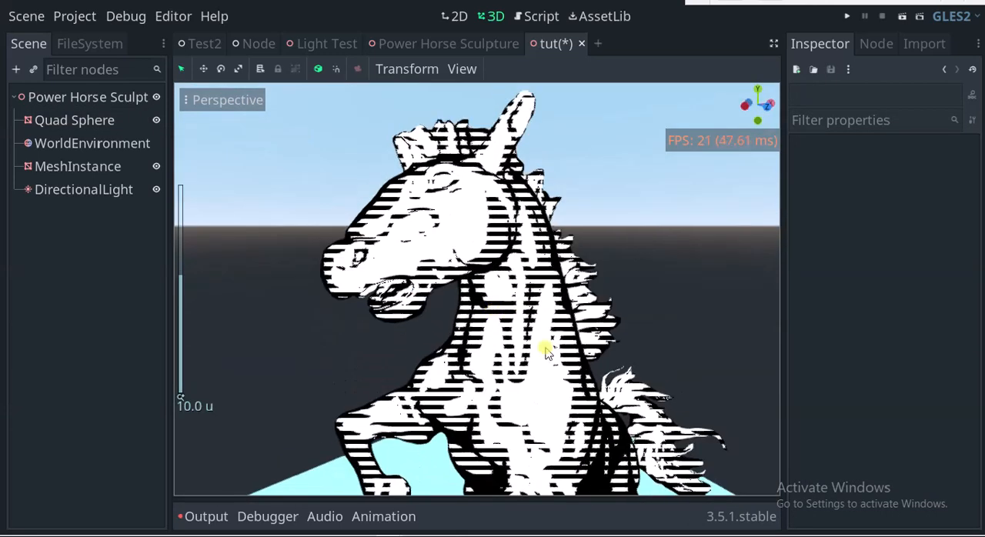
# Restore the editor layout and reselect Quad Sphere to reopen the VisualShader graph
pyautogui.click(74, 120)
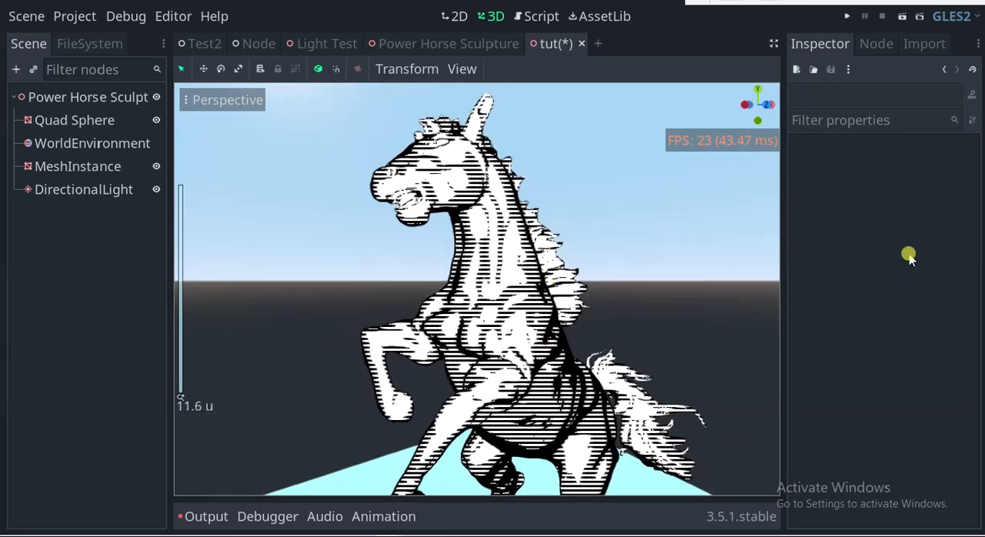
pyautogui.click(73, 119)
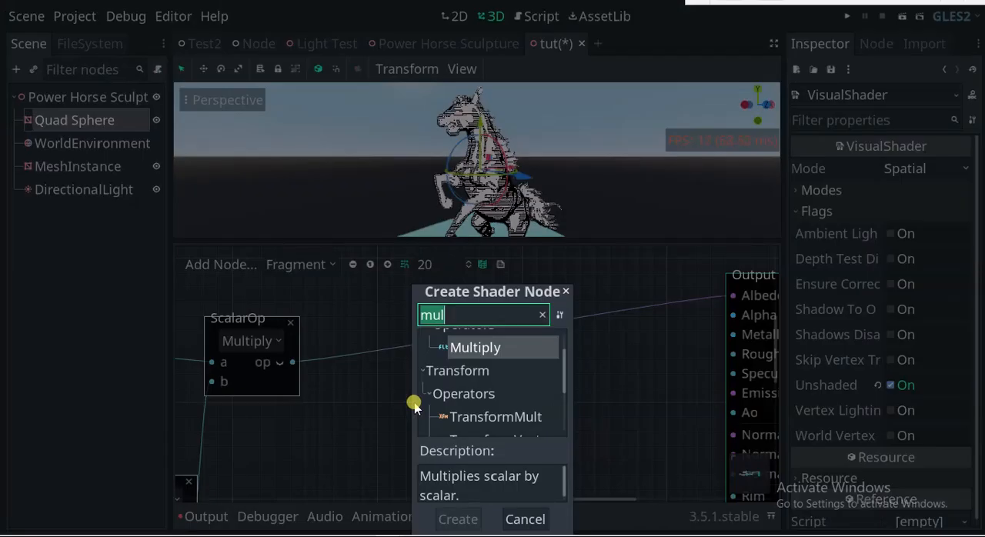
# Add a VectorOp Multiply fed by the ScalarOp Multiply and wire its output to Albedo
pyautogui.write('vecto')
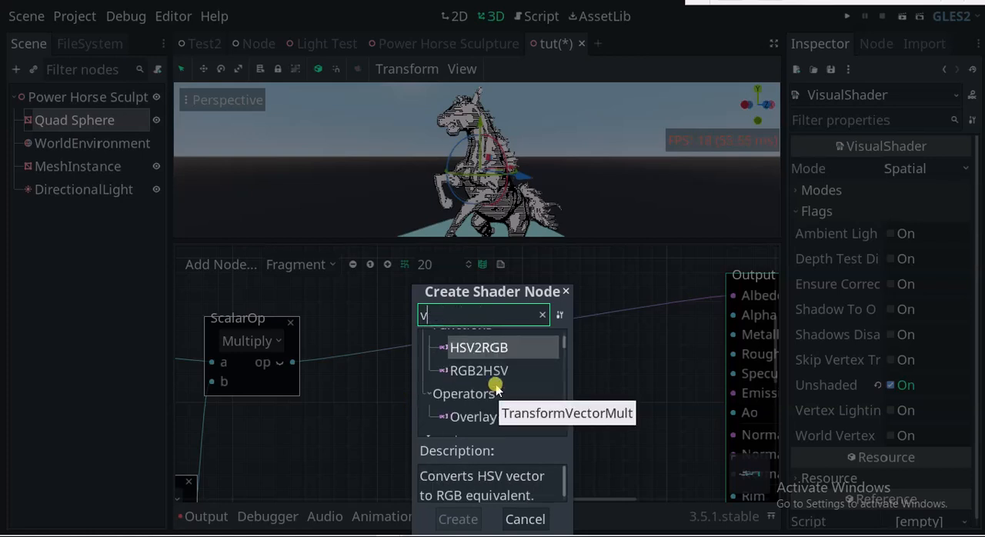
pyautogui.write('mult')
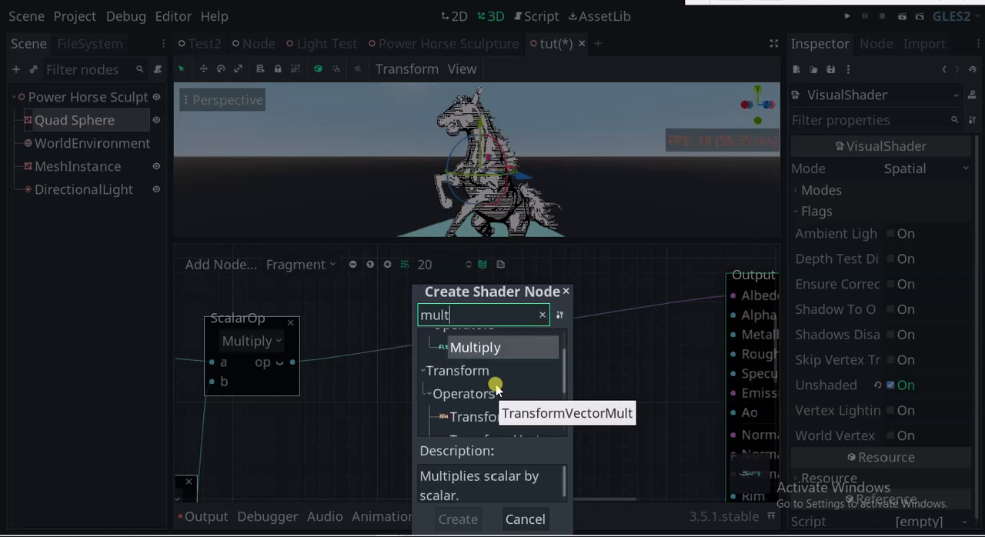
pyautogui.write('i')
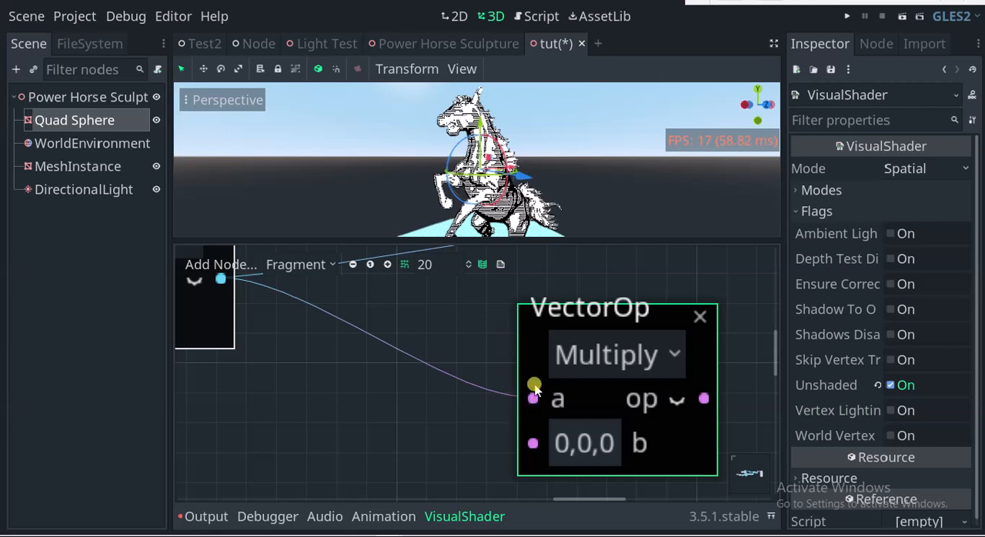
pyautogui.moveTo(535, 400)
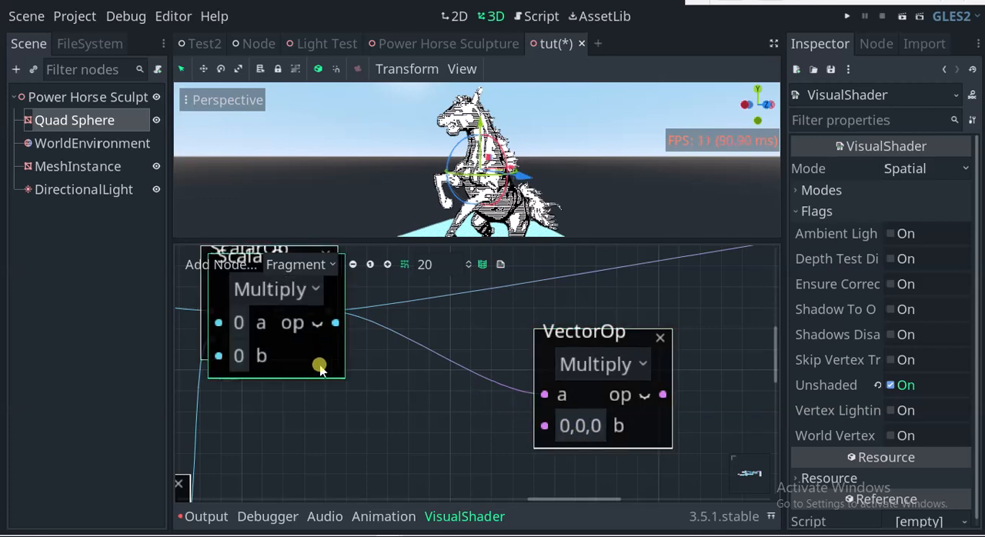
pyautogui.moveTo(319, 364); pyautogui.dragTo(356, 380)
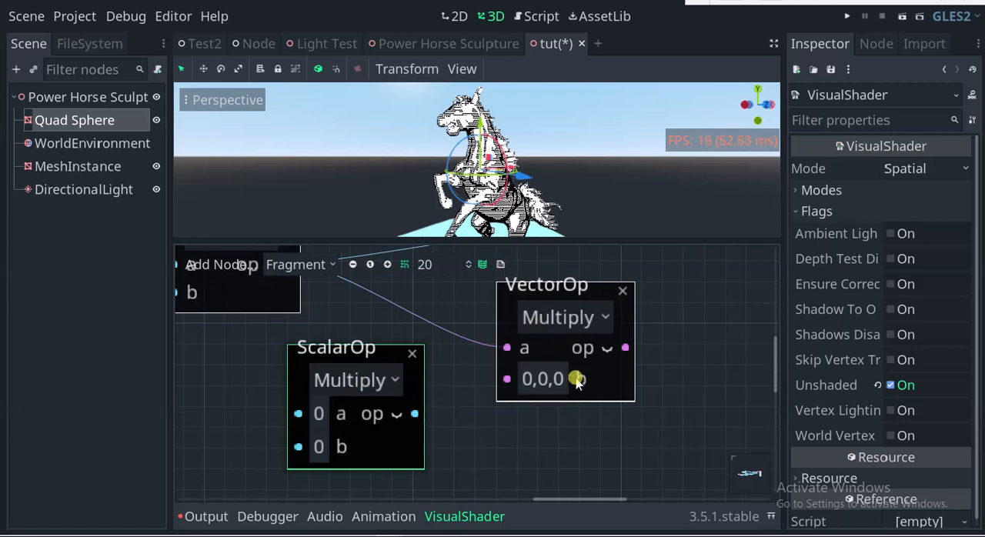
pyautogui.click(541, 378)
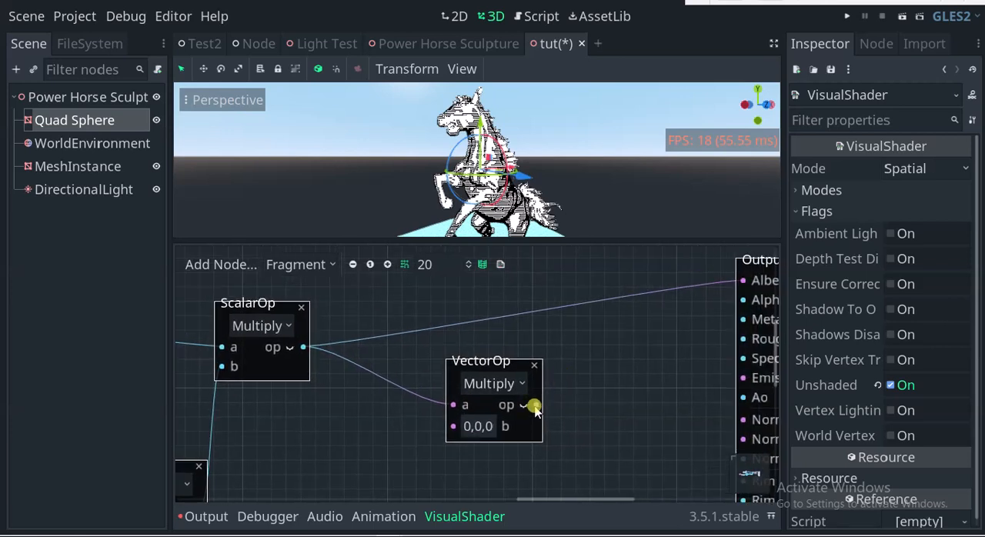
pyautogui.moveTo(536, 404); pyautogui.dragTo(727, 280)
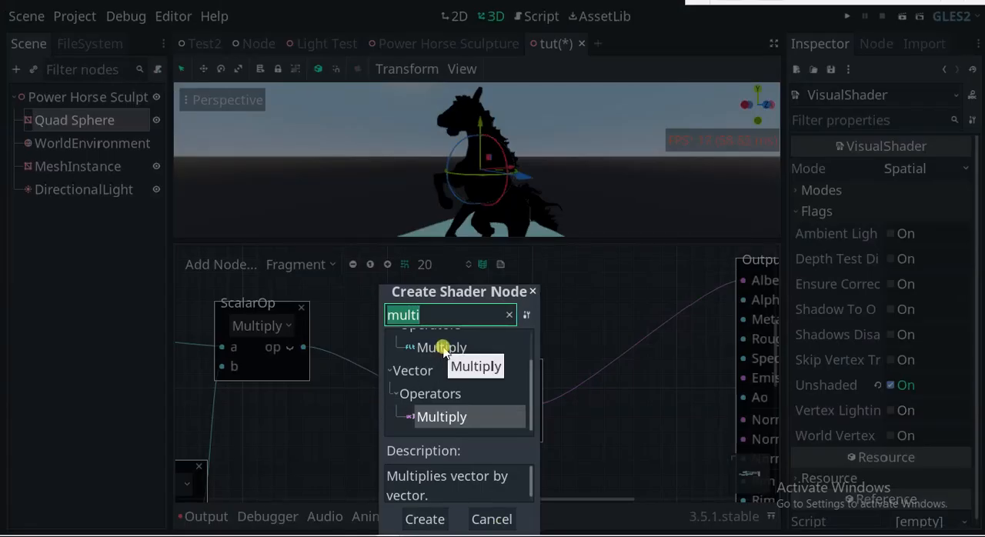
# Add a ColorUniform feeding VectorOp b, with its default value enabled and set
pyautogui.write('colo')
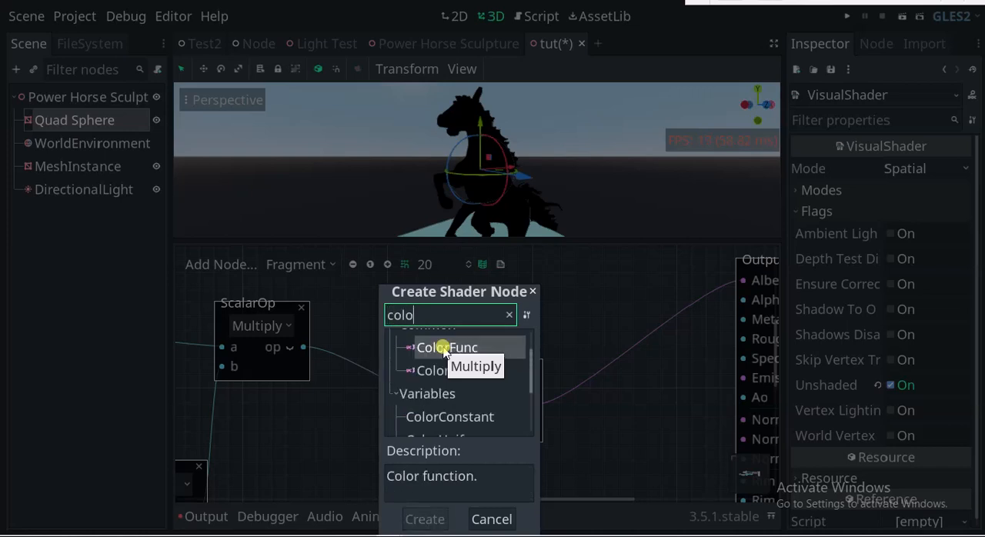
pyautogui.scroll(-3)
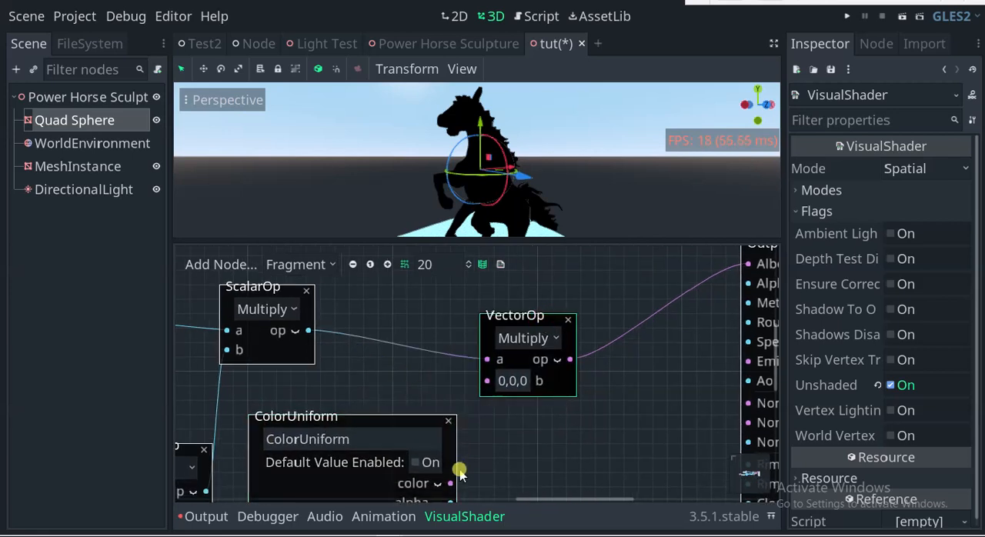
pyautogui.moveTo(458, 473); pyautogui.dragTo(527, 450)
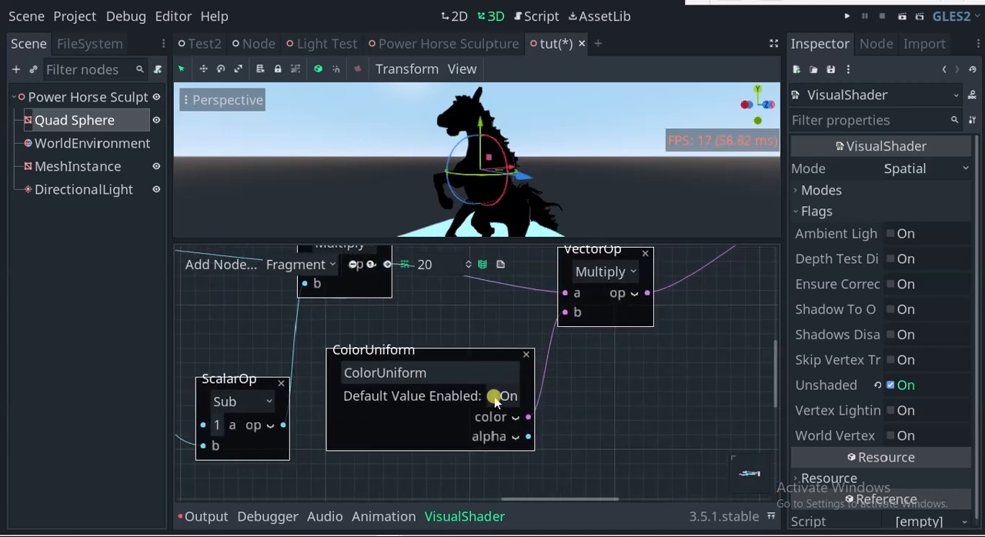
pyautogui.click(493, 396)
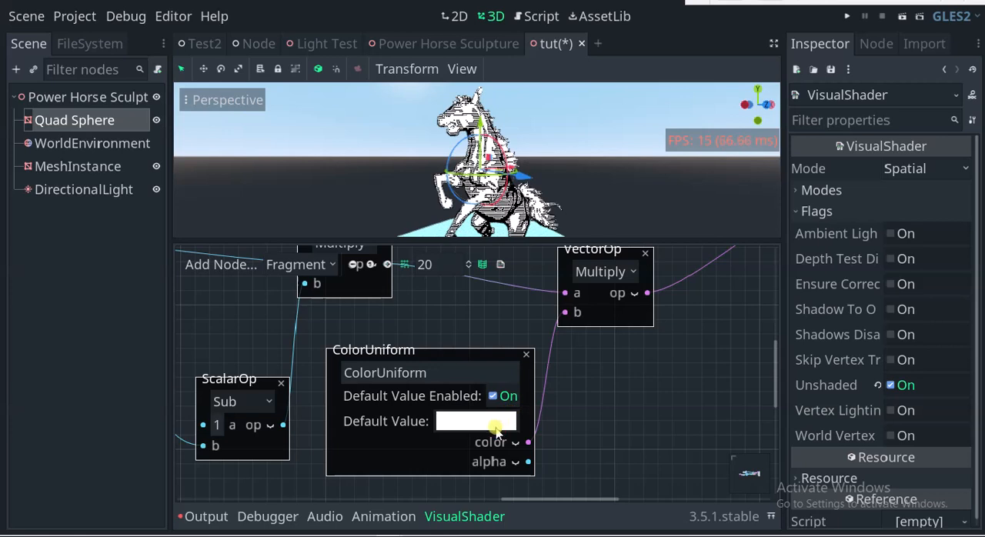
pyautogui.click(475, 421)
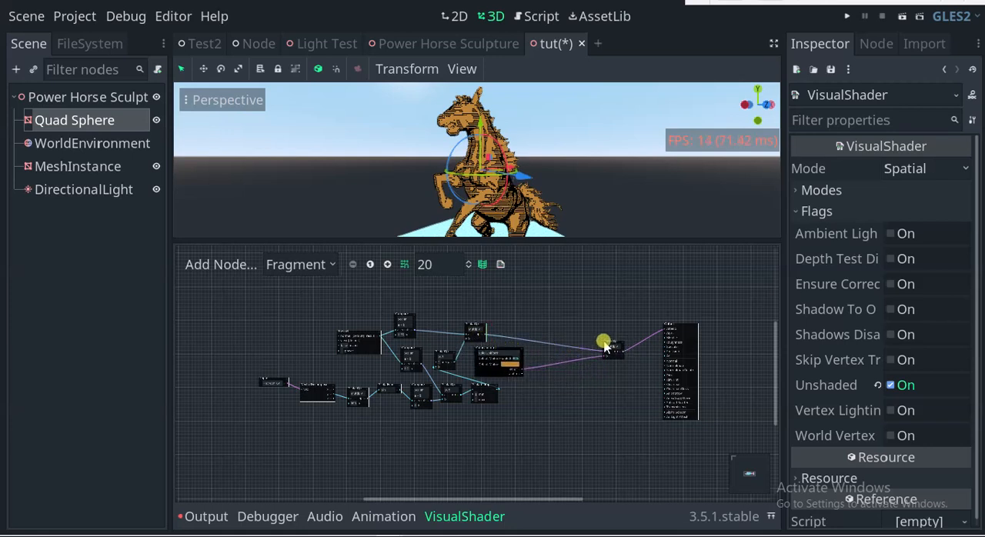
# Zoom the 3D viewport onto the tan horse with black outlines and stripe hatching
pyautogui.moveTo(604, 343); pyautogui.dragTo(547, 327)
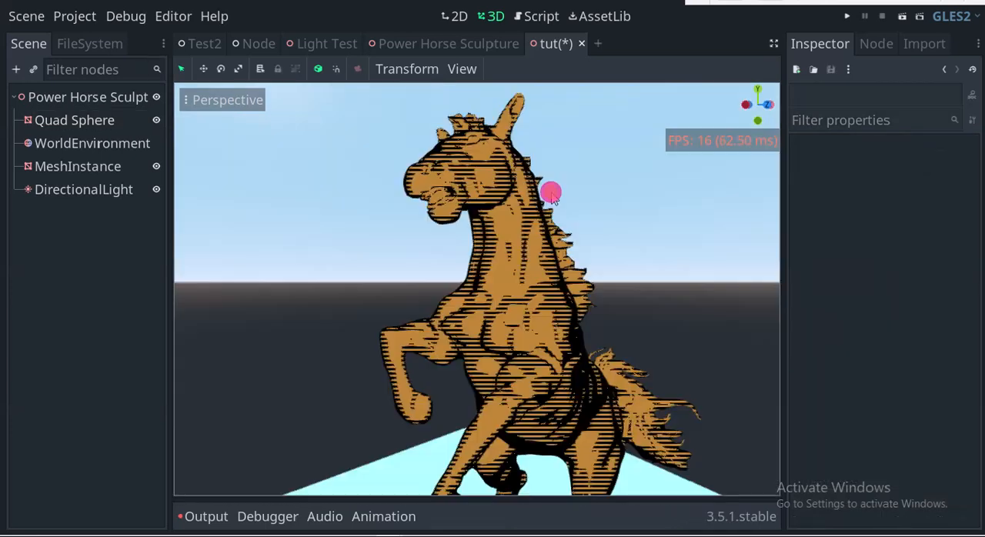
# Select Quad Sphere and expand its Material's Shader Param section in the Inspector
pyautogui.click(74, 119)
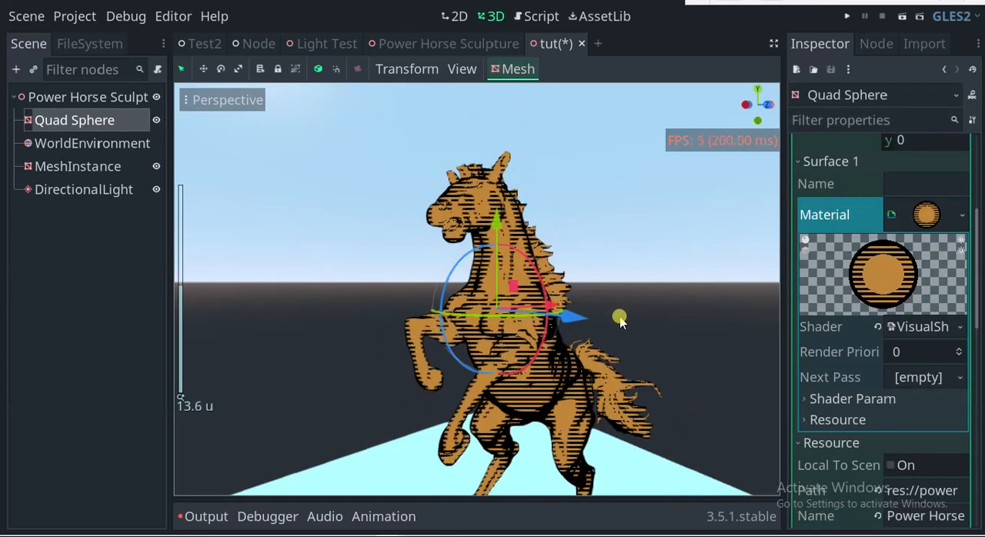
pyautogui.scroll(-3)
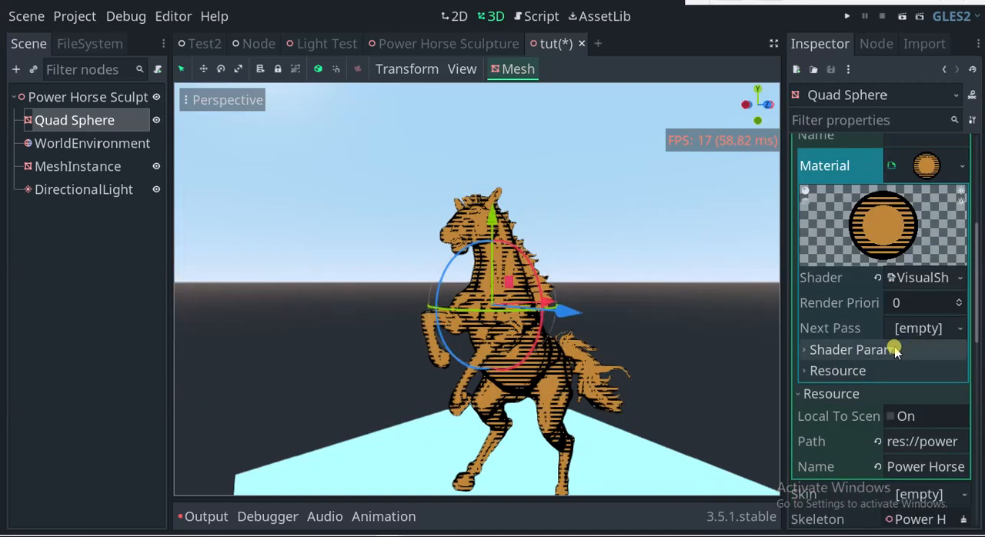
pyautogui.click(797, 349)
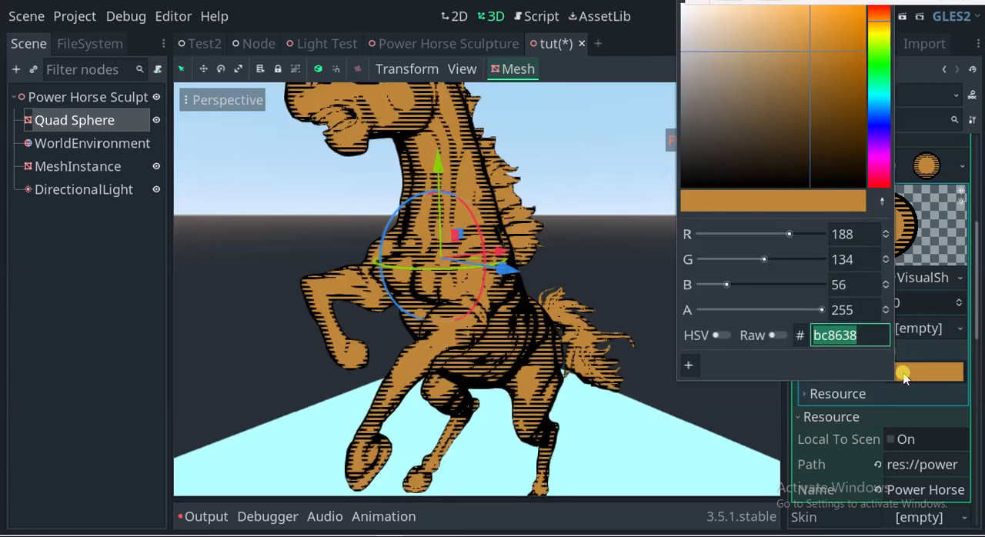
# Cycle the horse's colour uniform through tan, brown, green, blue and red, ending on purple
pyautogui.click(734, 47)
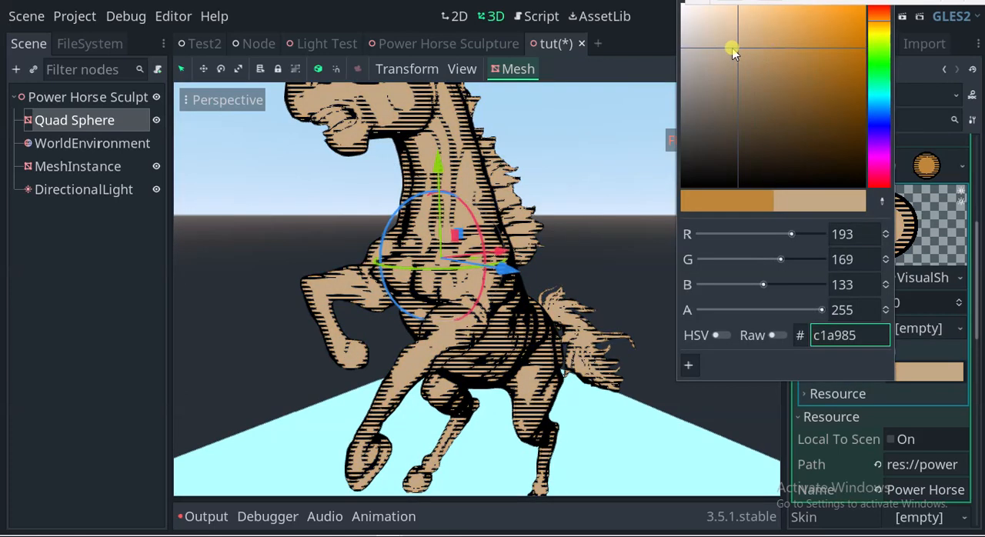
pyautogui.moveTo(867, 54); pyautogui.dragTo(867, 106)
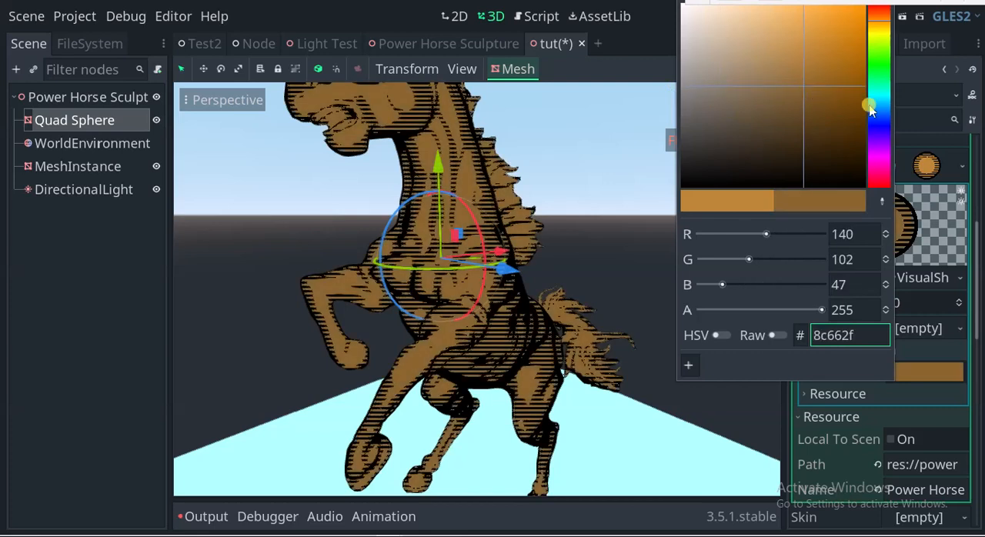
pyautogui.moveTo(870, 107); pyautogui.dragTo(827, 10)
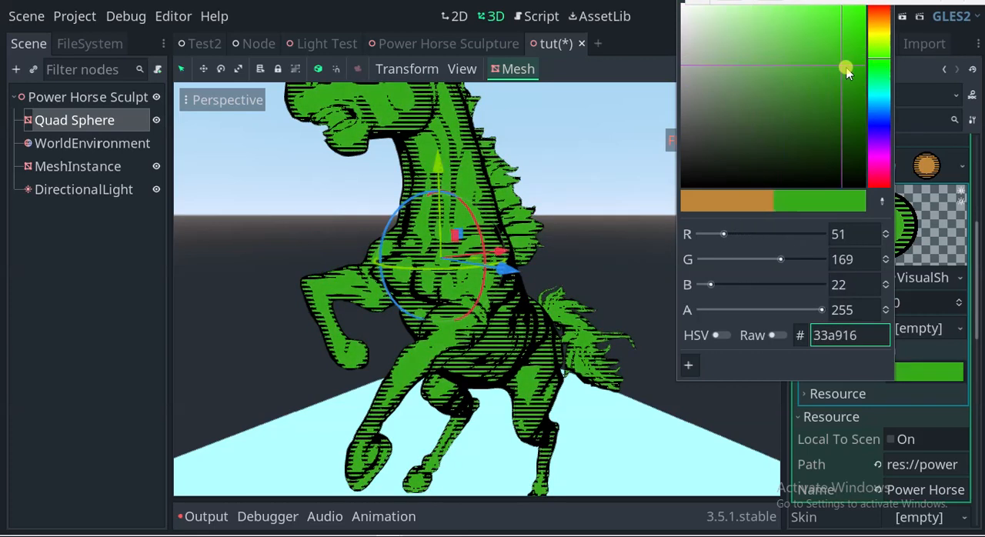
pyautogui.moveTo(845, 67); pyautogui.dragTo(865, 135)
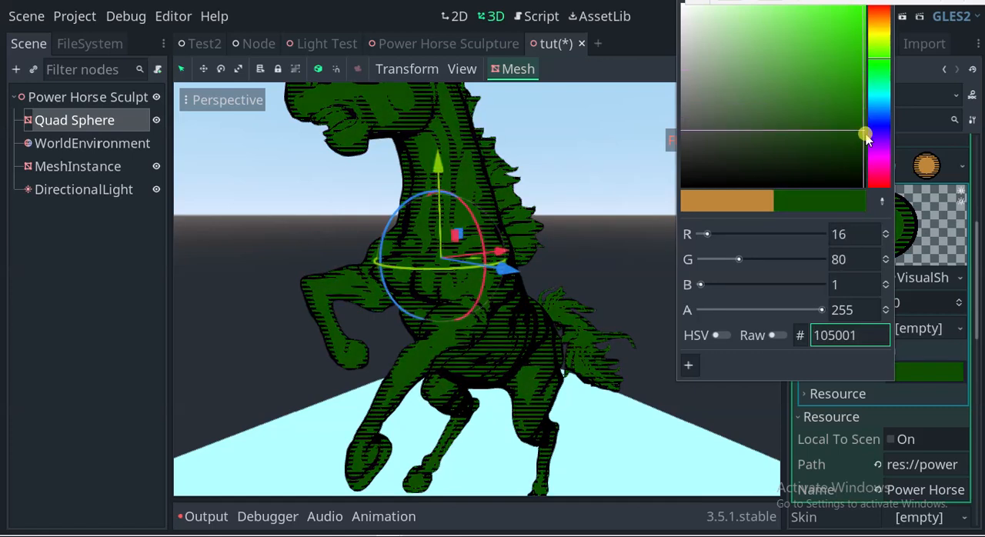
pyautogui.click(805, 74)
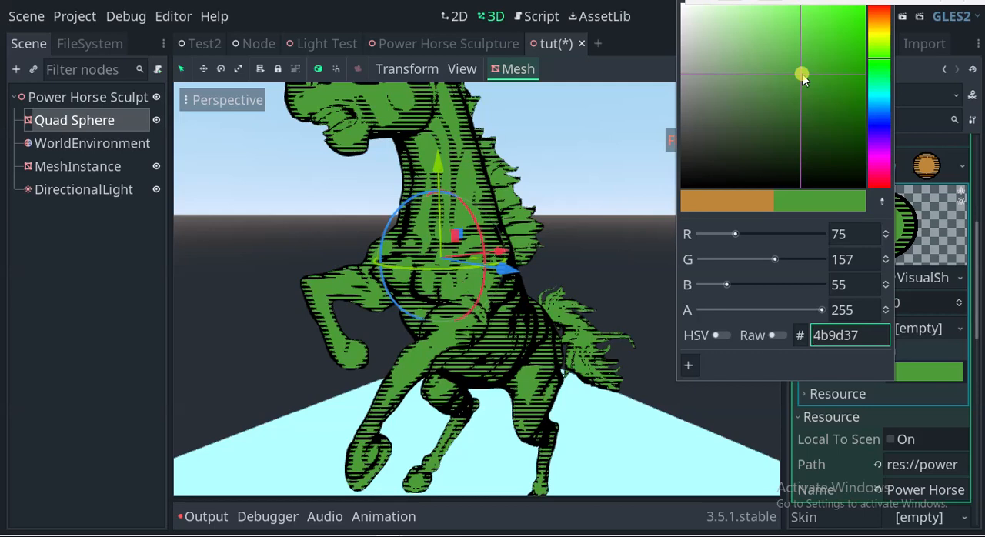
pyautogui.moveTo(803, 75); pyautogui.dragTo(854, 122)
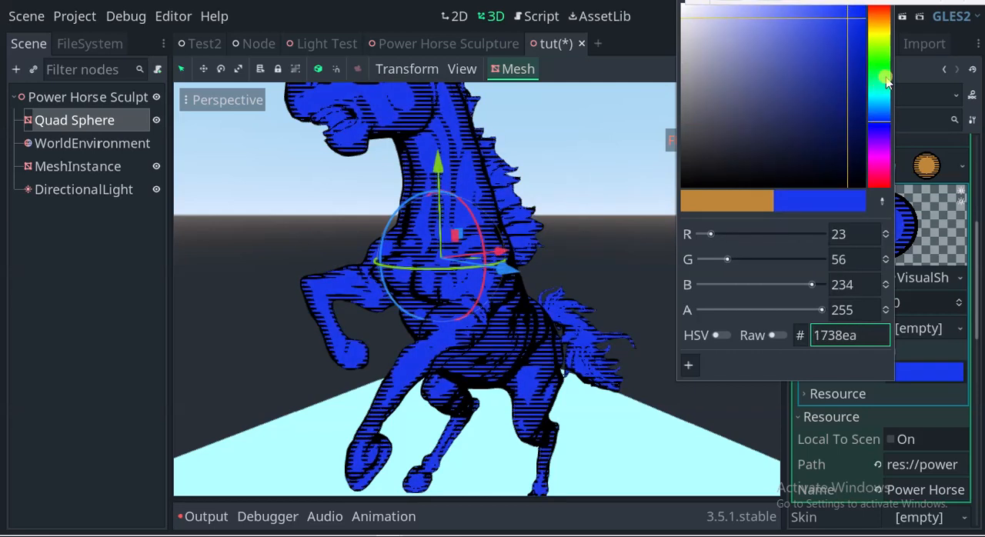
pyautogui.click(878, 191)
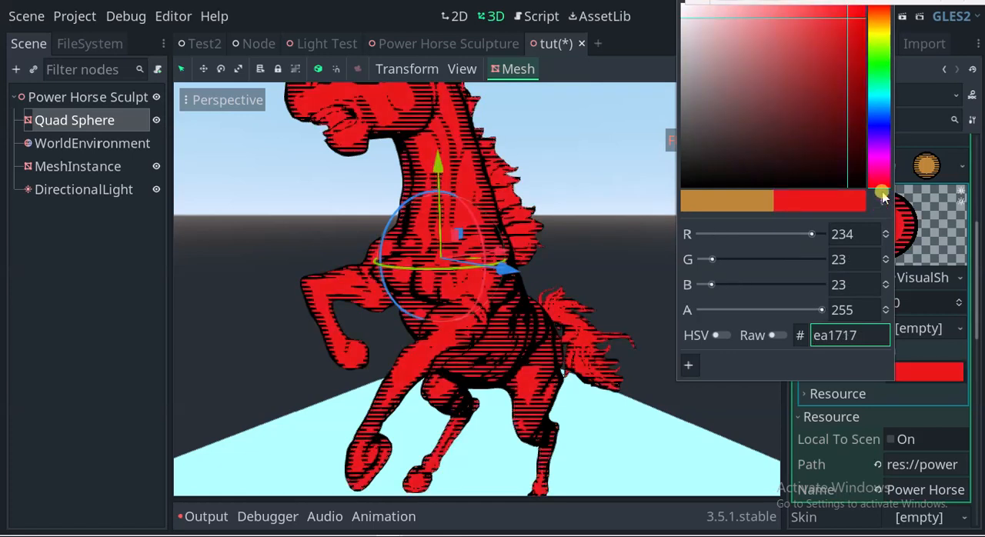
pyautogui.click(829, 104)
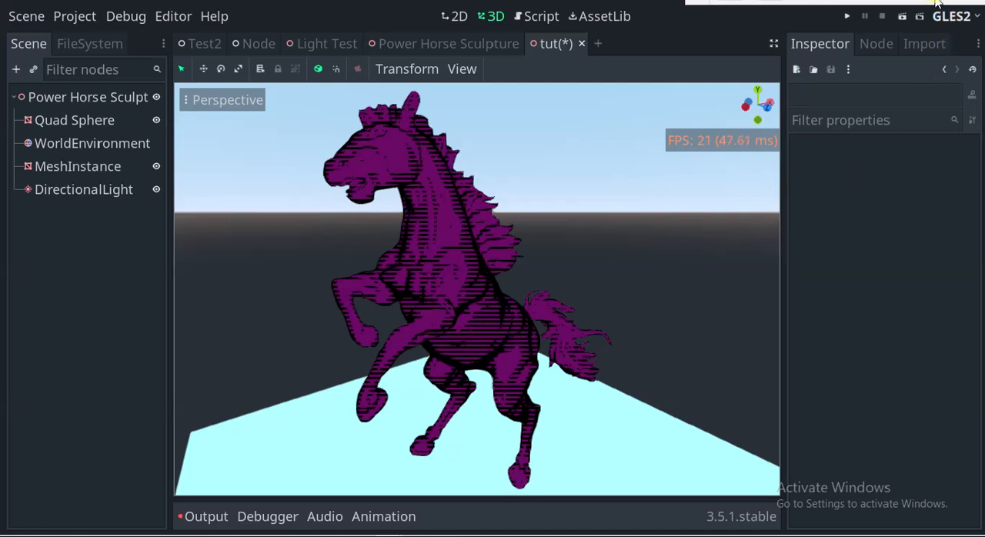
pyautogui.moveTo(626, 198)
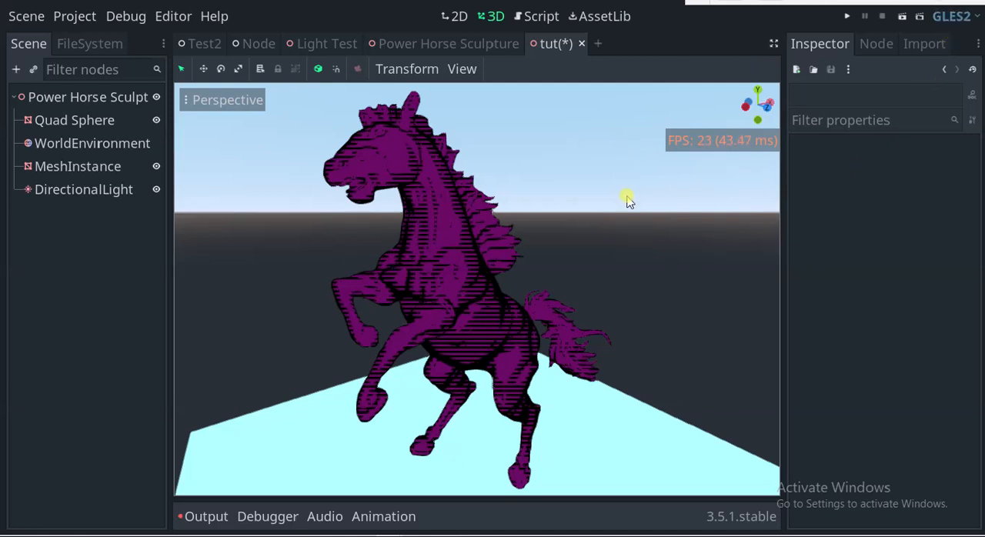
pyautogui.moveTo(559, 265)
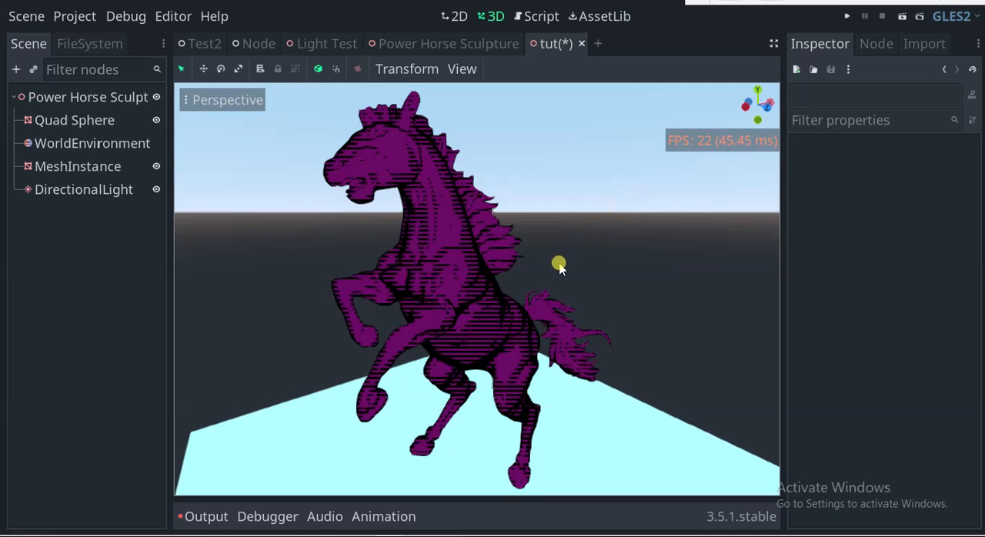